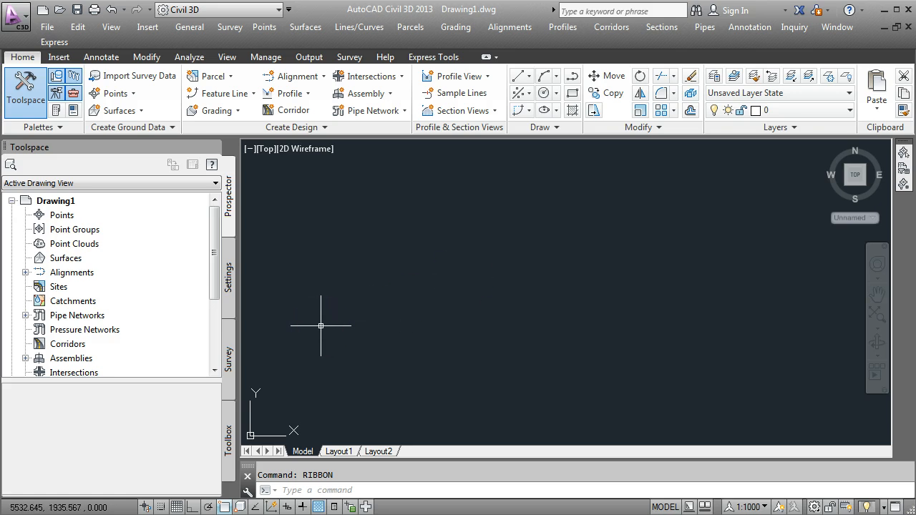
pyautogui.moveTo(326, 327)
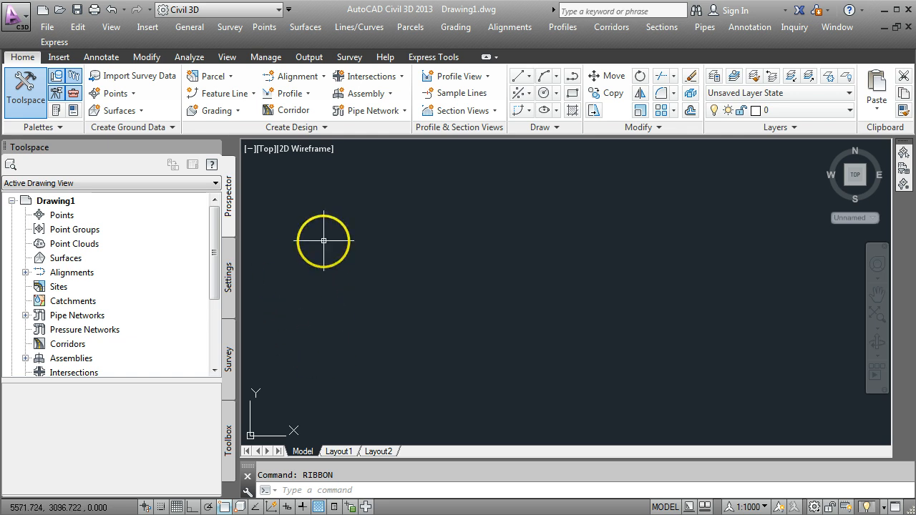
pyautogui.moveTo(338, 192)
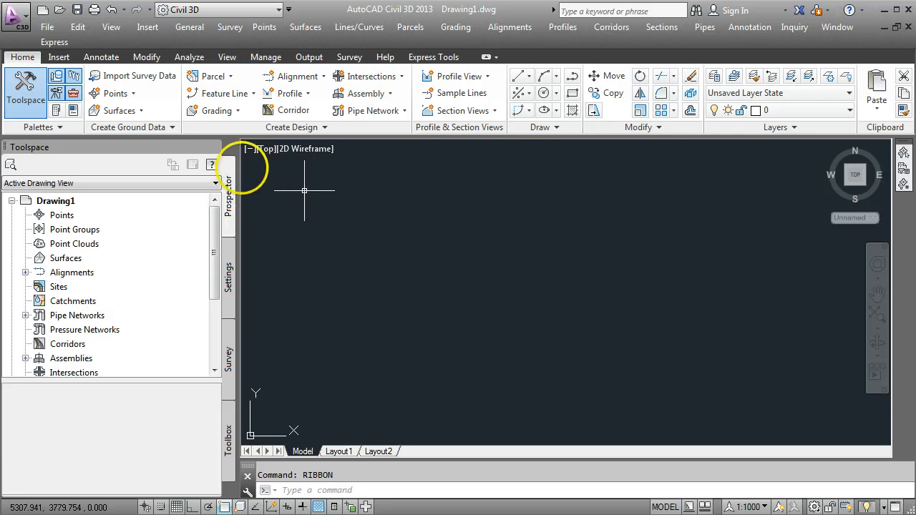
# Step: Choose GrpABLOCK.dwg as the block to insert with Explode checked, ready for an insertion point
pyautogui.click(58, 57)
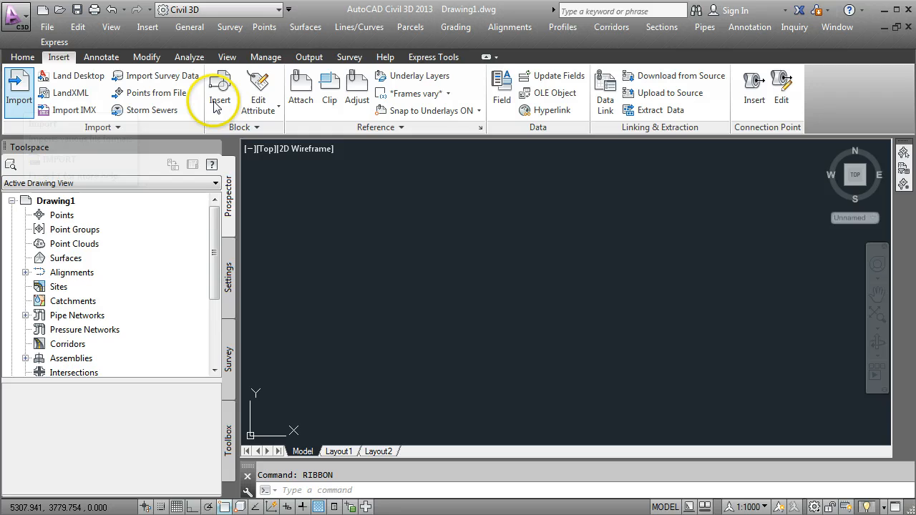
pyautogui.click(220, 88)
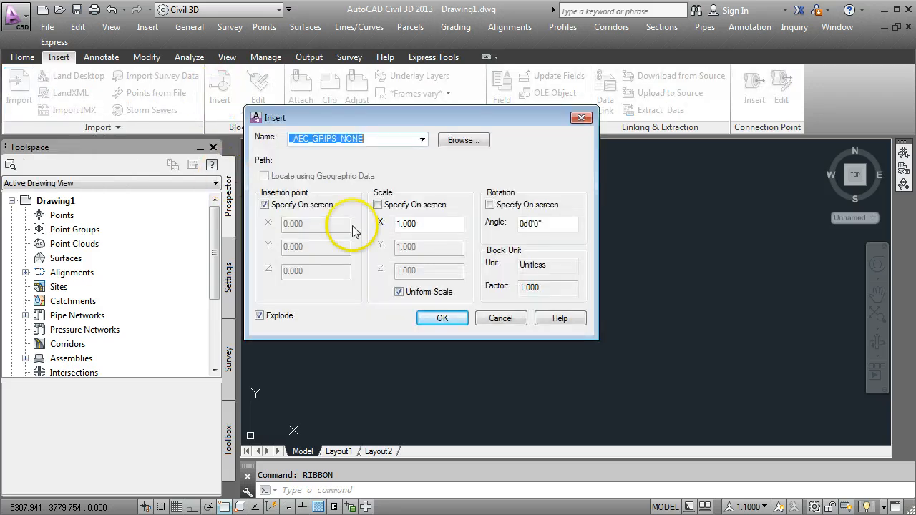
pyautogui.click(464, 141)
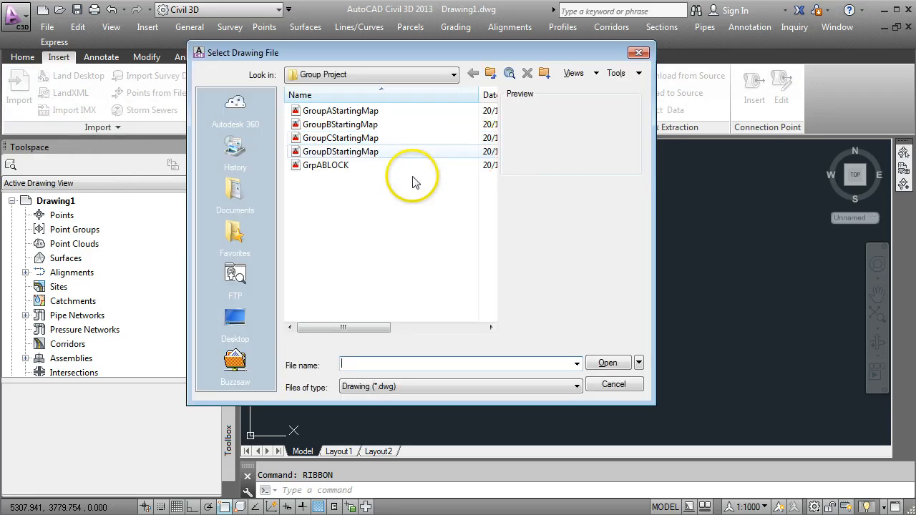
pyautogui.click(326, 165)
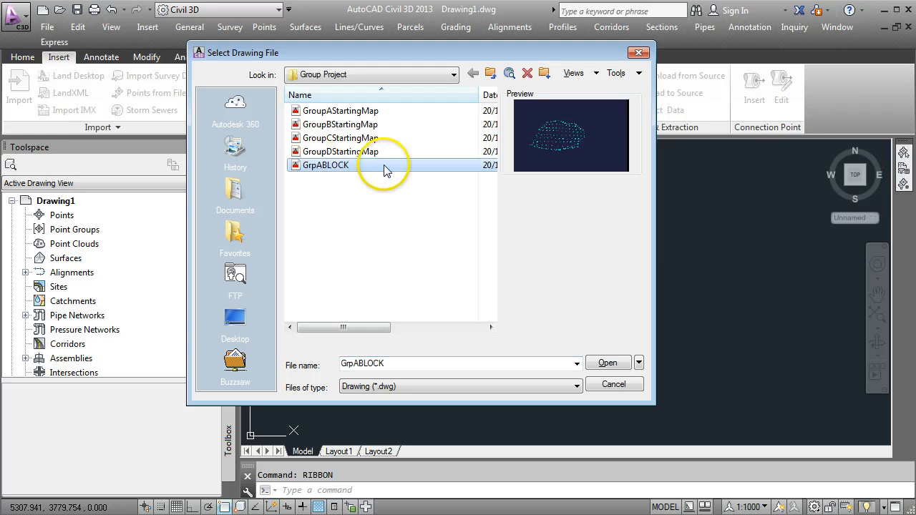
pyautogui.click(607, 364)
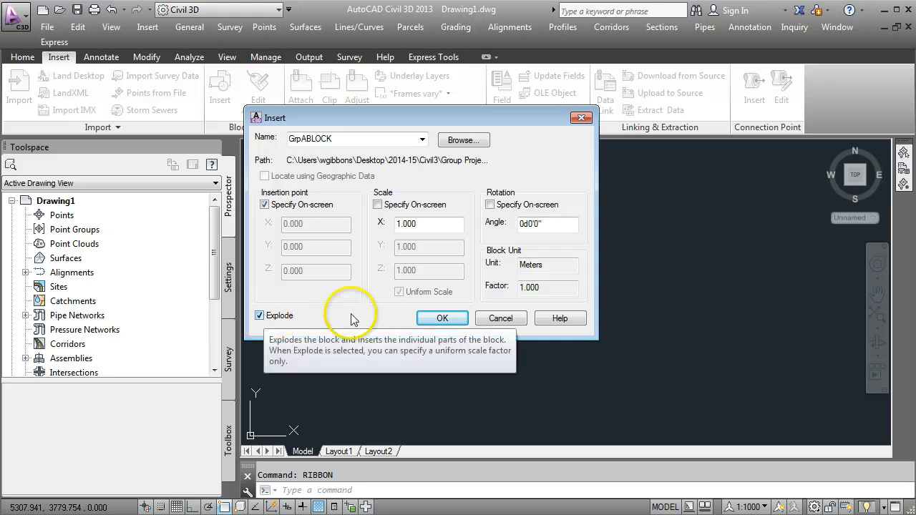
pyautogui.click(441, 318)
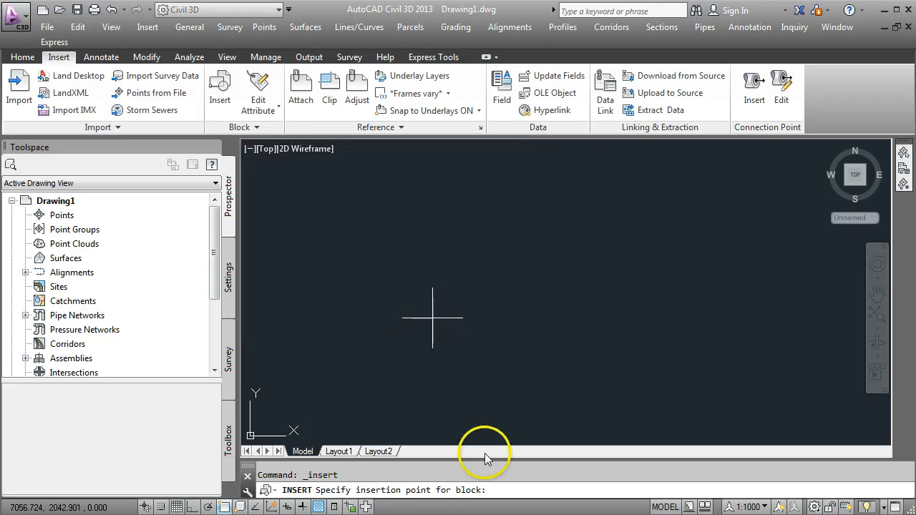
pyautogui.moveTo(541, 492)
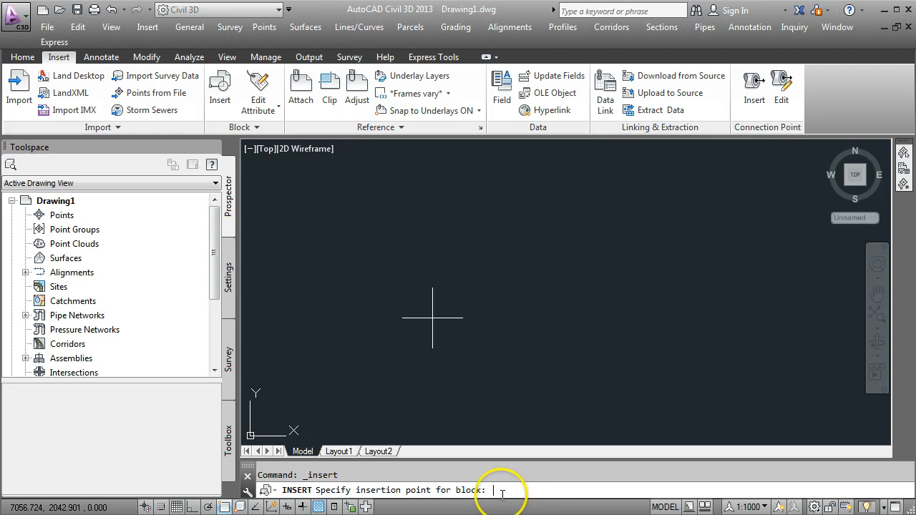
pyautogui.moveTo(516, 490)
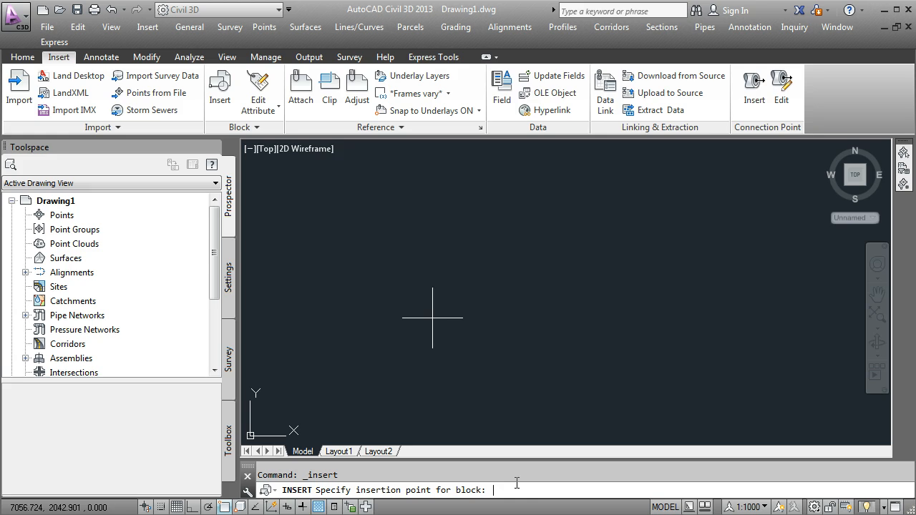
# Step: Place the exploded block at insertion point 0,0,0 so the survey points appear
pyautogui.write('0,0,0')
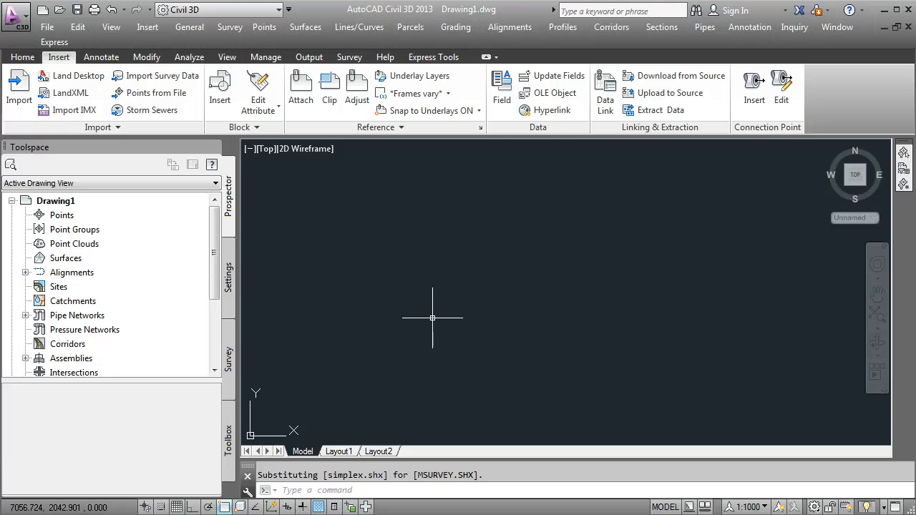
pyautogui.moveTo(457, 325)
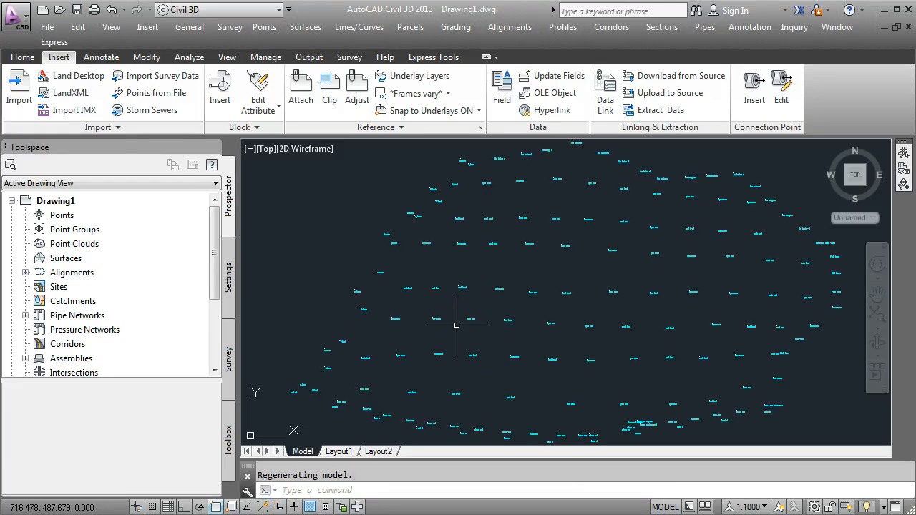
pyautogui.moveTo(358, 356)
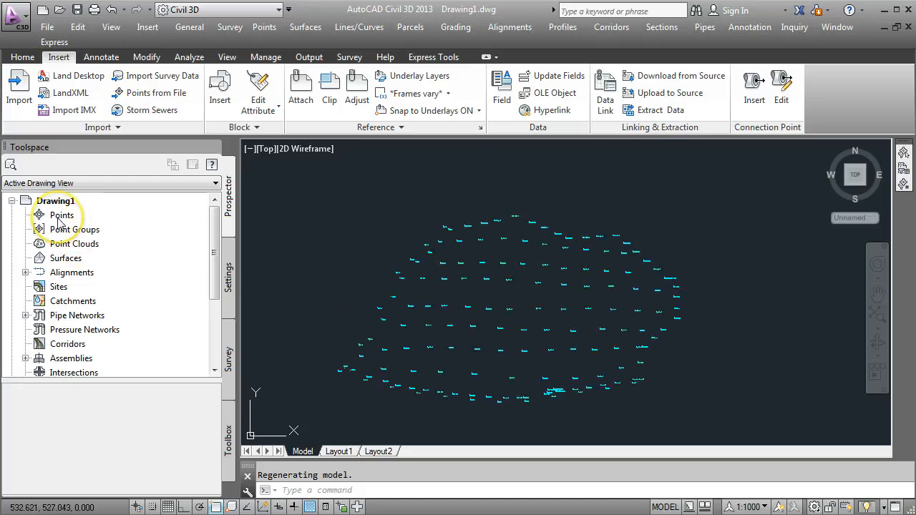
# Step: Convert all the inserted AutoCAD points into Civil 3D points via Create Points > Convert AutoCAD Points
pyautogui.rightClick(63, 215)
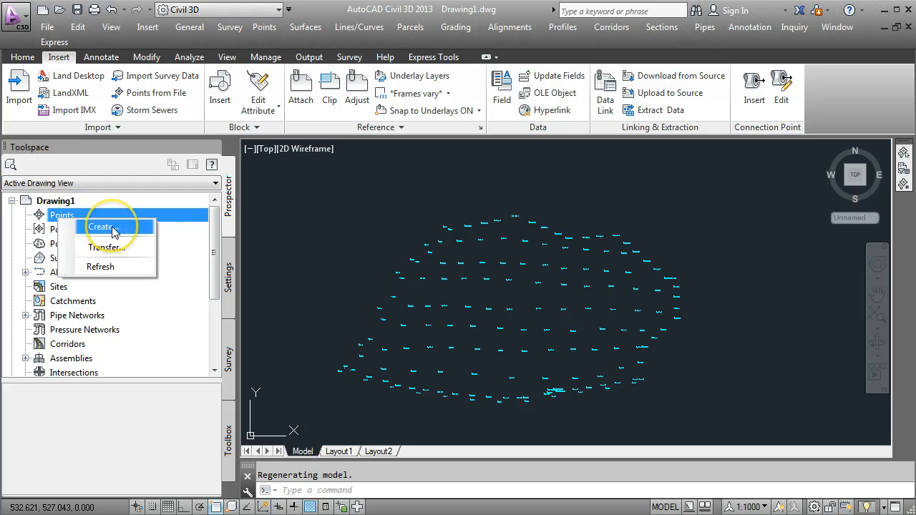
pyautogui.click(101, 226)
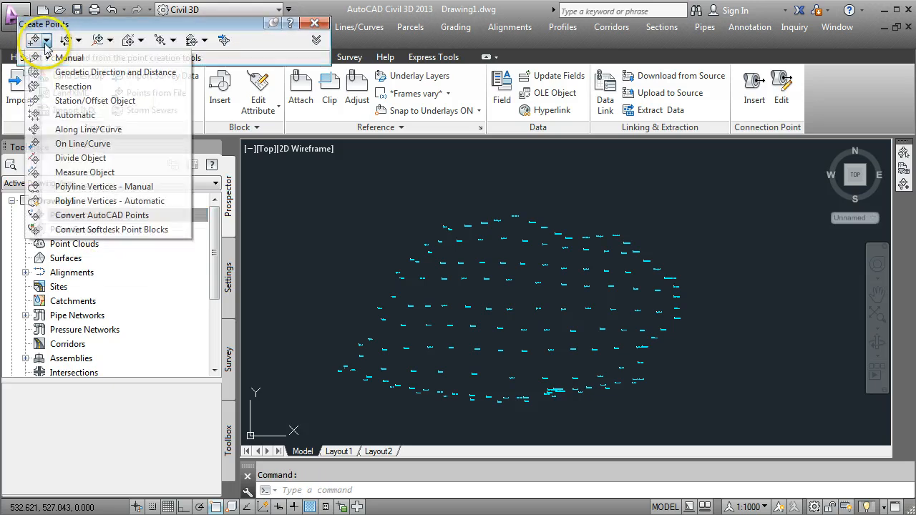
pyautogui.moveTo(102, 215)
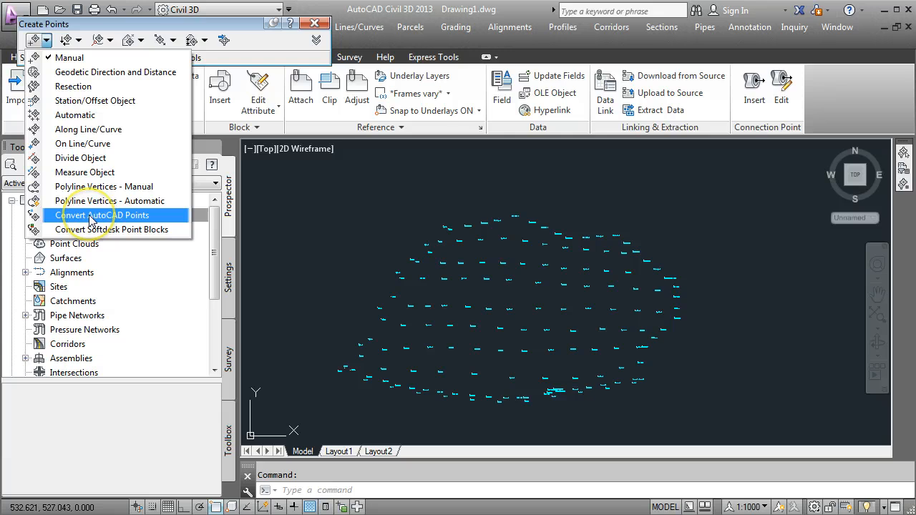
pyautogui.click(103, 215)
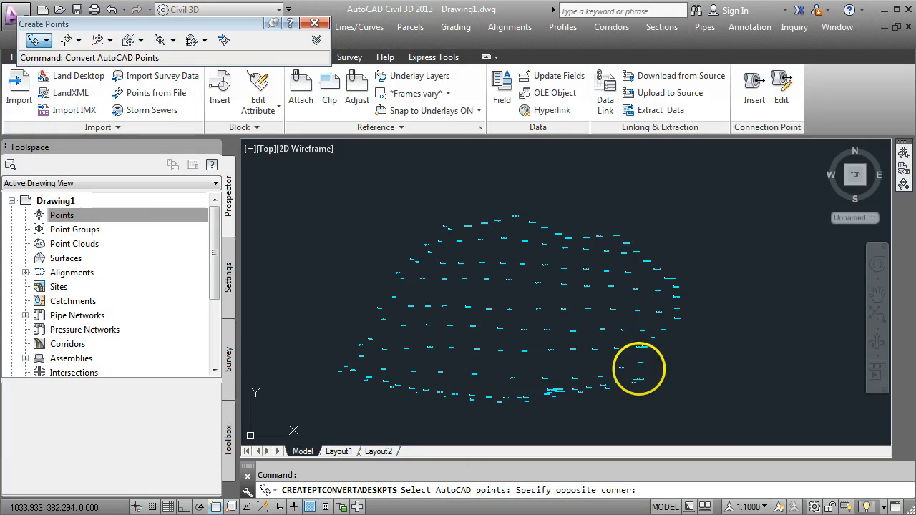
pyautogui.click(307, 198)
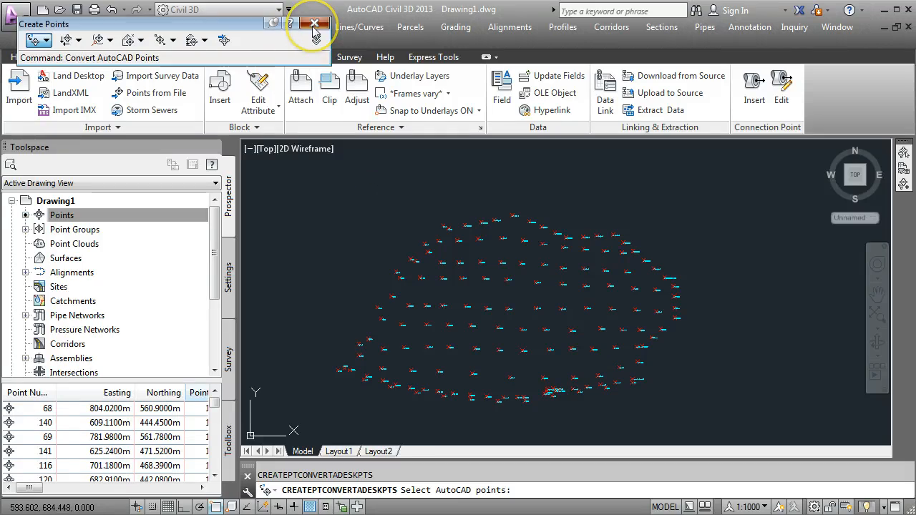
# Step: Close the Create Points toolbar and review the points' eastings, northings and elevations in Prospector
pyautogui.click(313, 23)
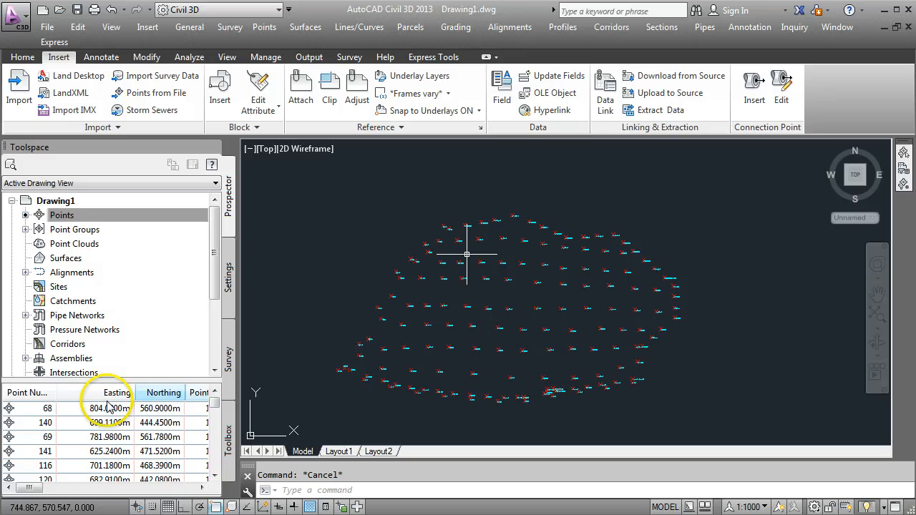
pyautogui.click(63, 214)
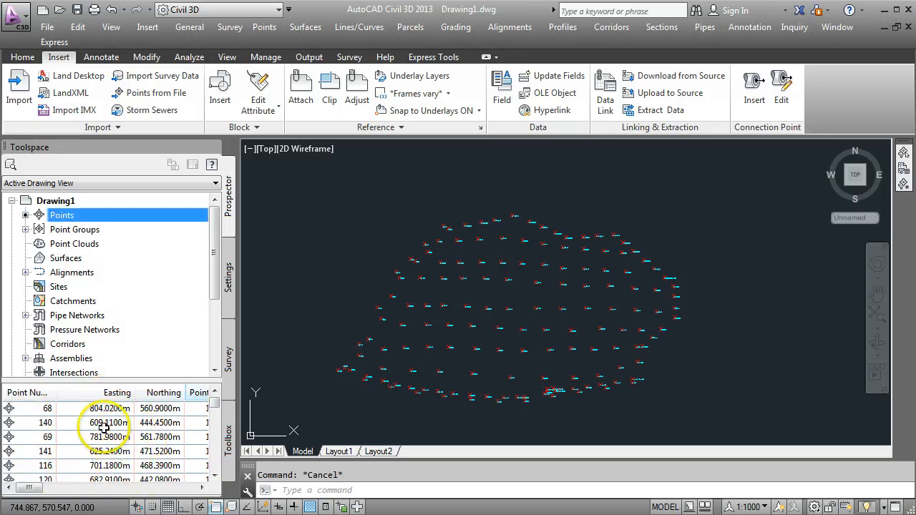
pyautogui.click(204, 490)
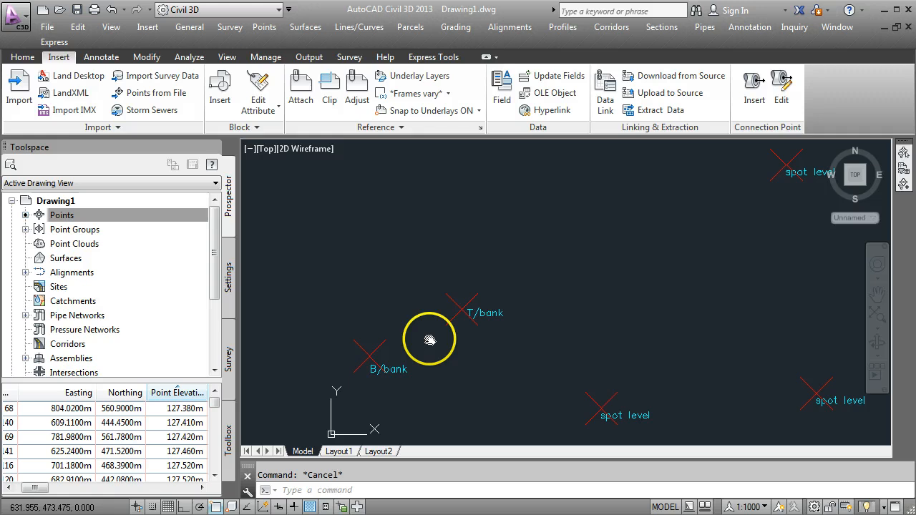
pyautogui.moveTo(376, 369)
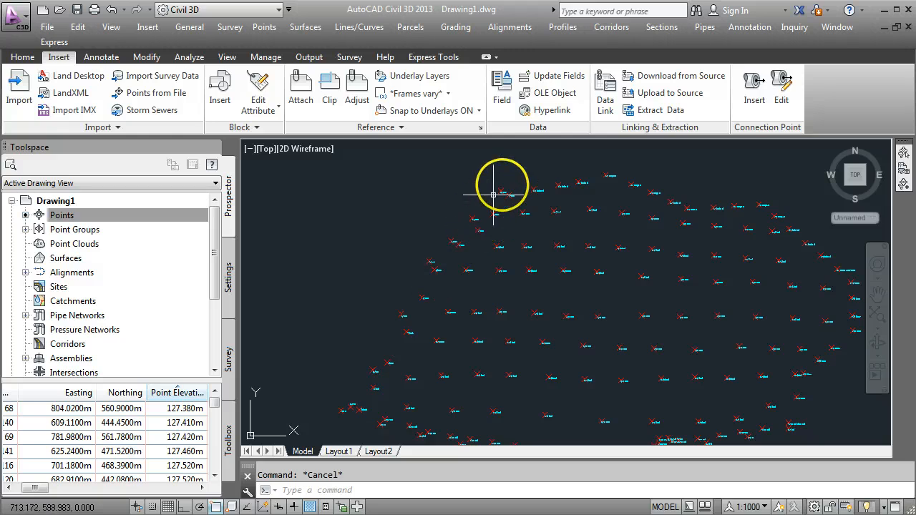
pyautogui.moveTo(361, 383)
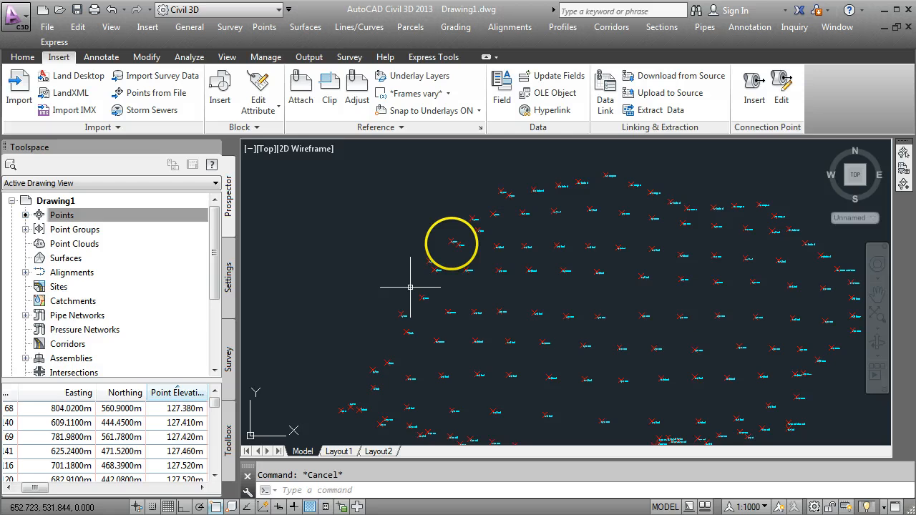
pyautogui.moveTo(484, 212)
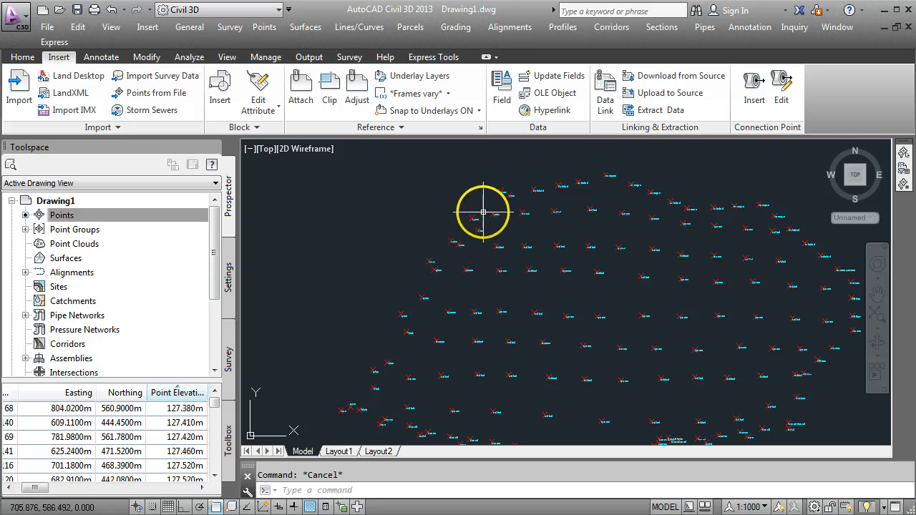
pyautogui.moveTo(408, 337)
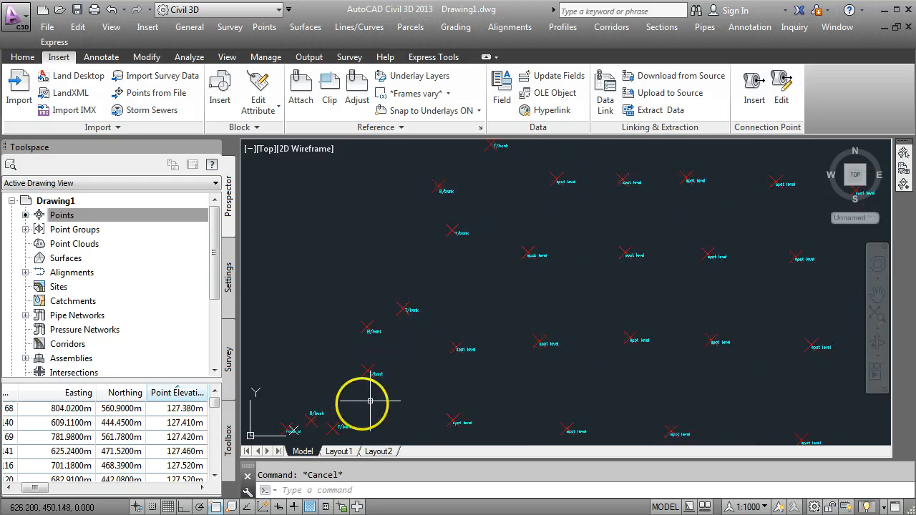
# Step: Start a 3DPOLY line at the first top-of-bank point on the site's western edge
pyautogui.scroll(-3)
pyautogui.write('3DPOLY')
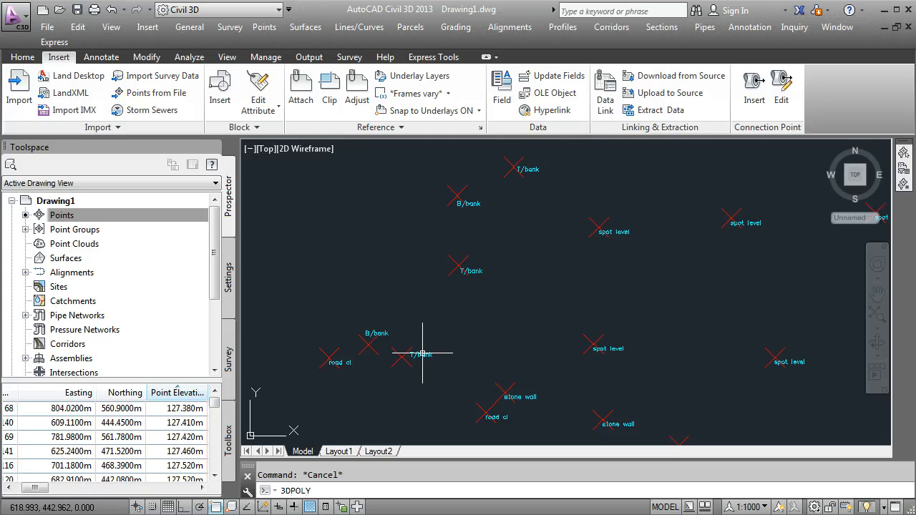
pyautogui.moveTo(369, 438)
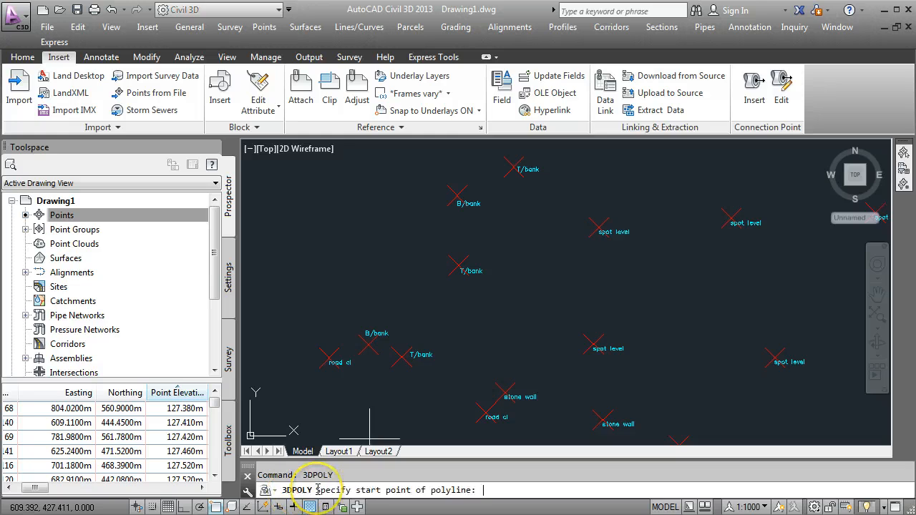
pyautogui.moveTo(399, 355)
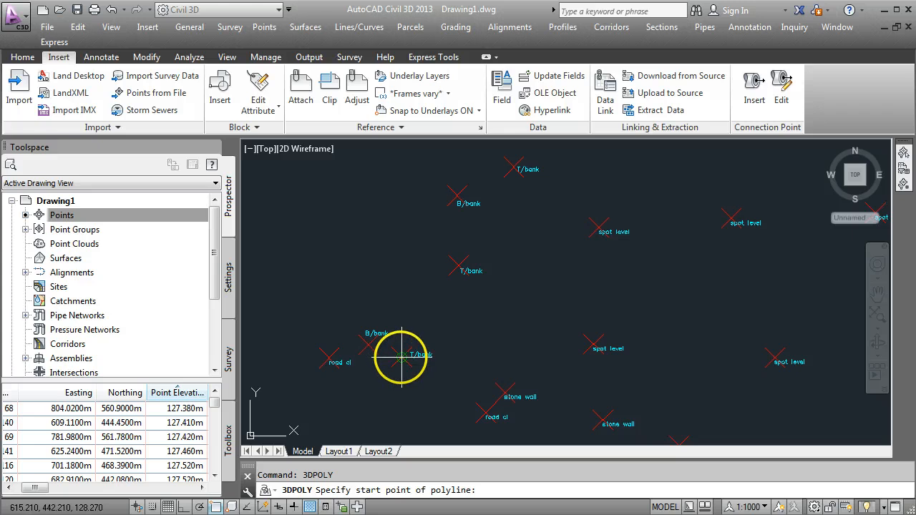
pyautogui.click(401, 356)
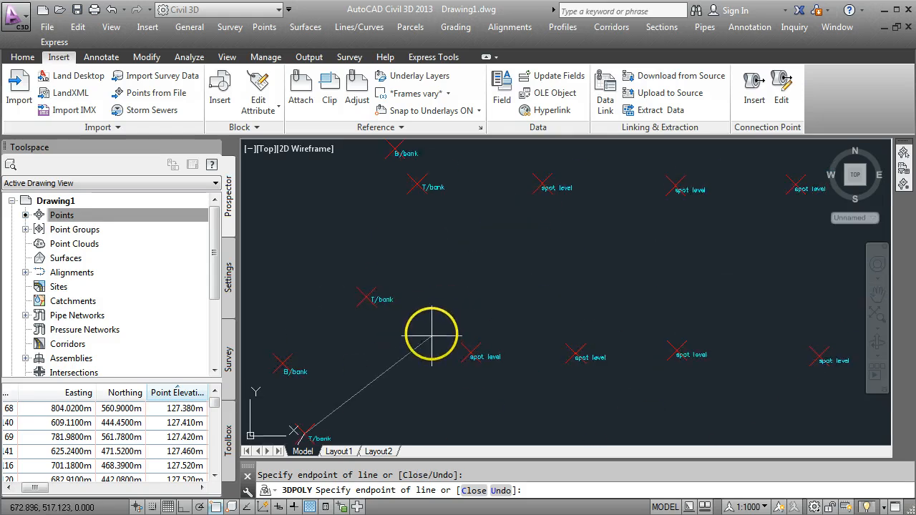
pyautogui.moveTo(363, 300)
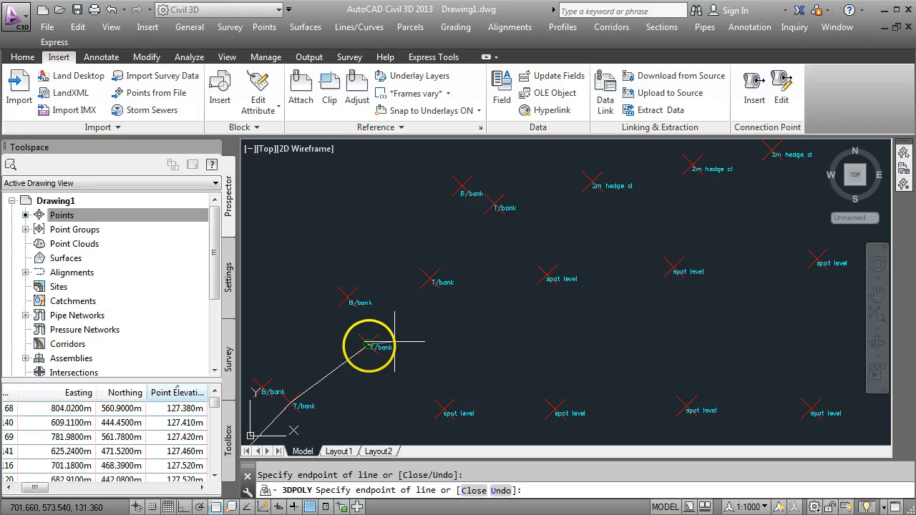
pyautogui.moveTo(429, 280)
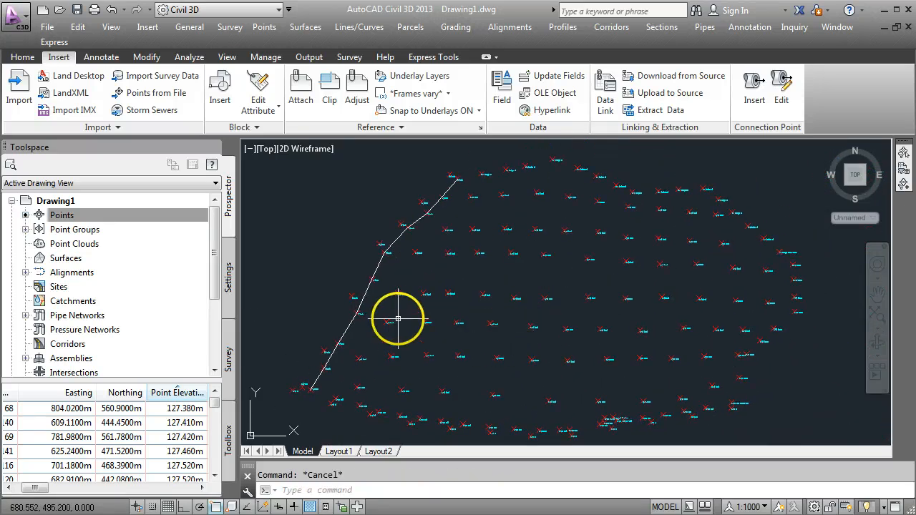
# Step: Create a new TIN surface Surface1 from Prospector with default settings
pyautogui.click(66, 258)
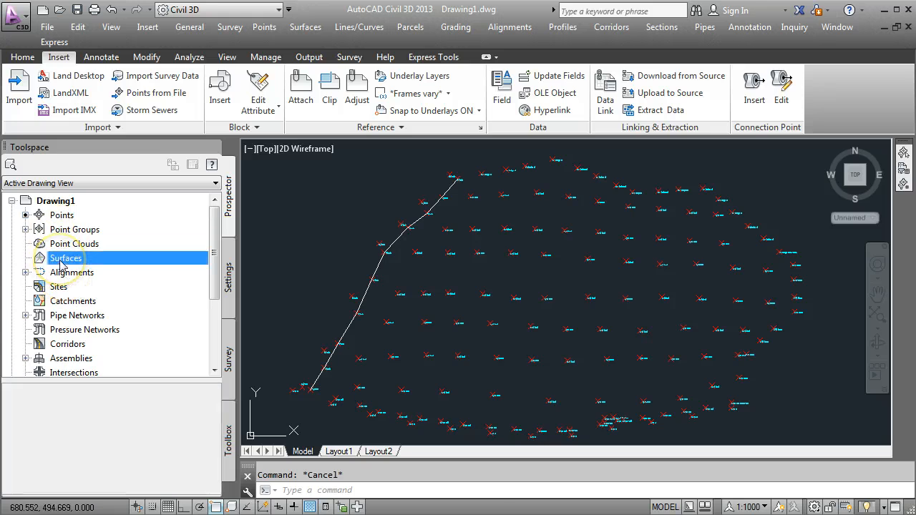
pyautogui.rightClick(66, 258)
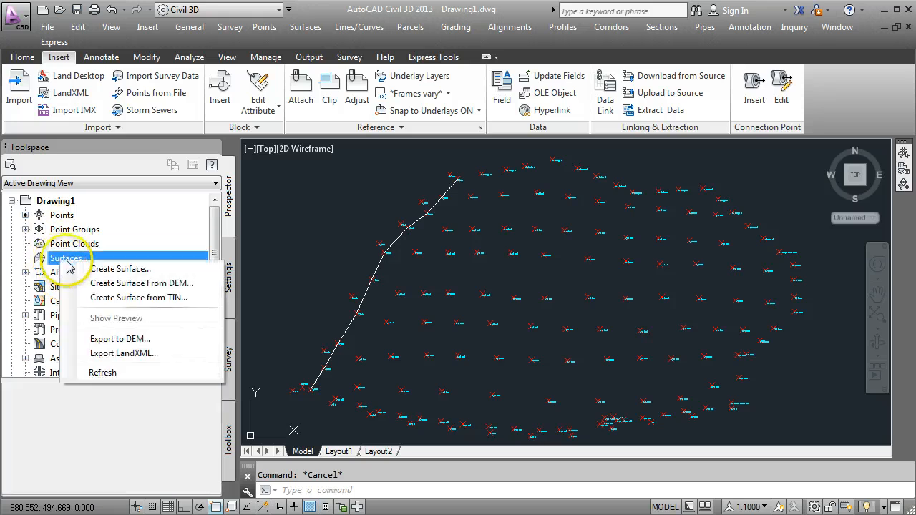
pyautogui.click(120, 269)
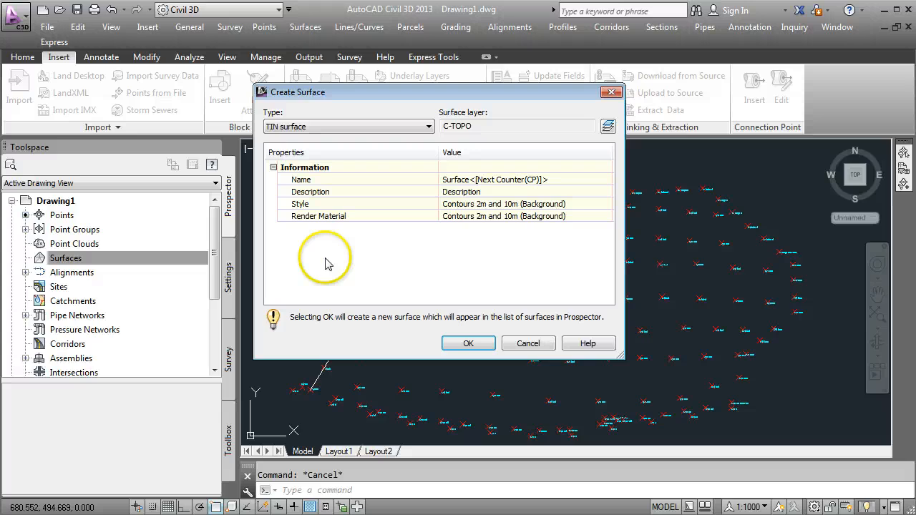
pyautogui.moveTo(458, 188)
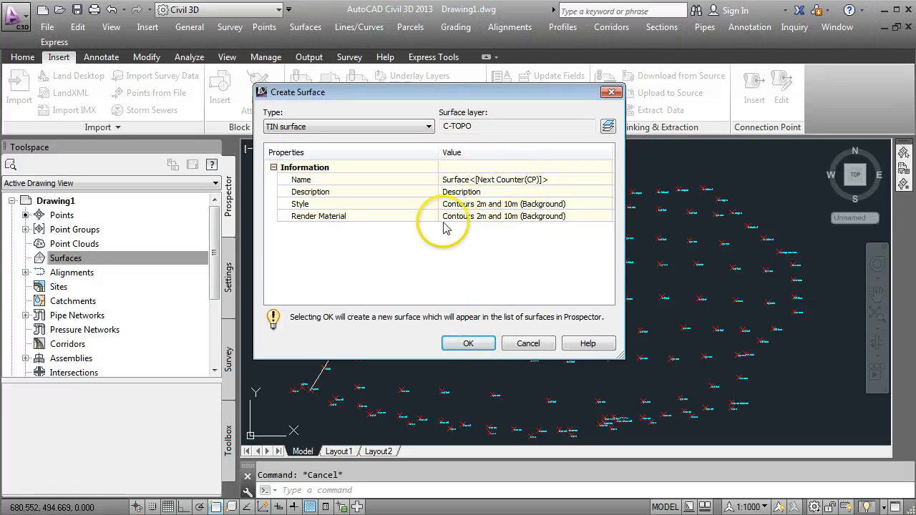
pyautogui.click(468, 343)
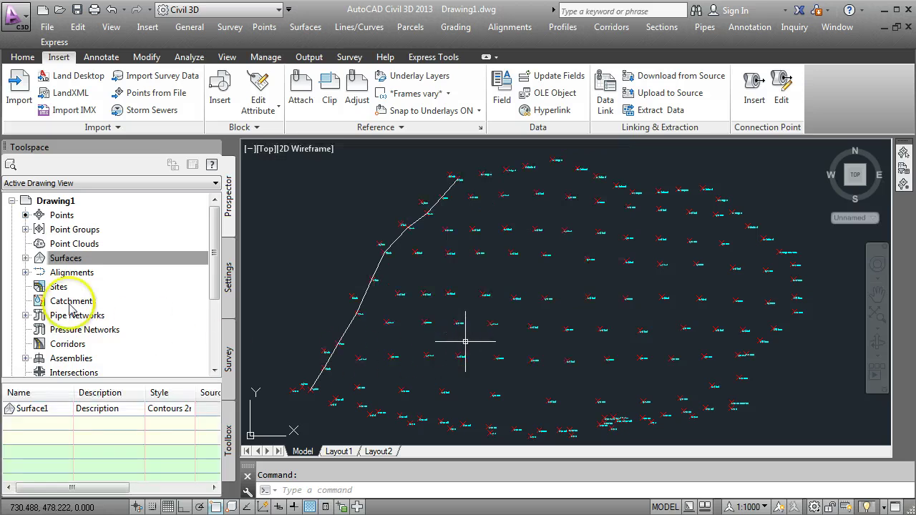
# Step: Add the _All Points point group to Surface1's definition so contours appear
pyautogui.click(25, 257)
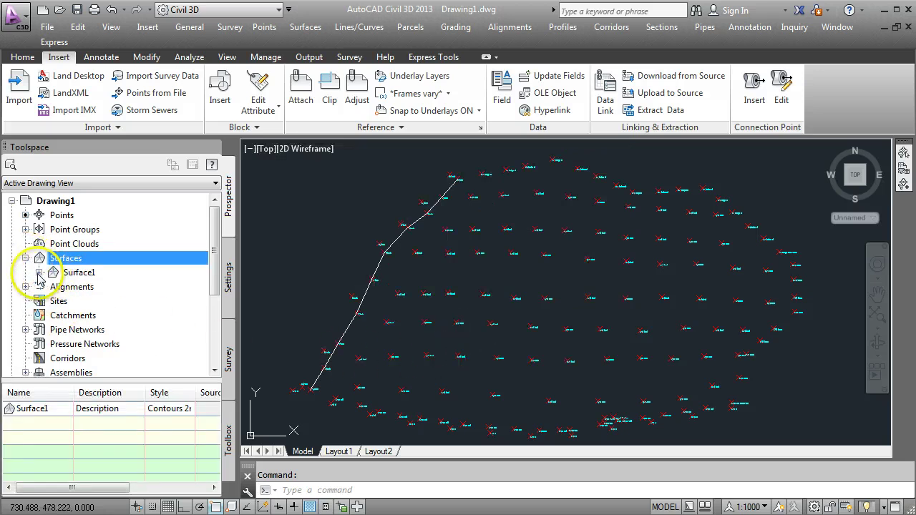
pyautogui.click(26, 272)
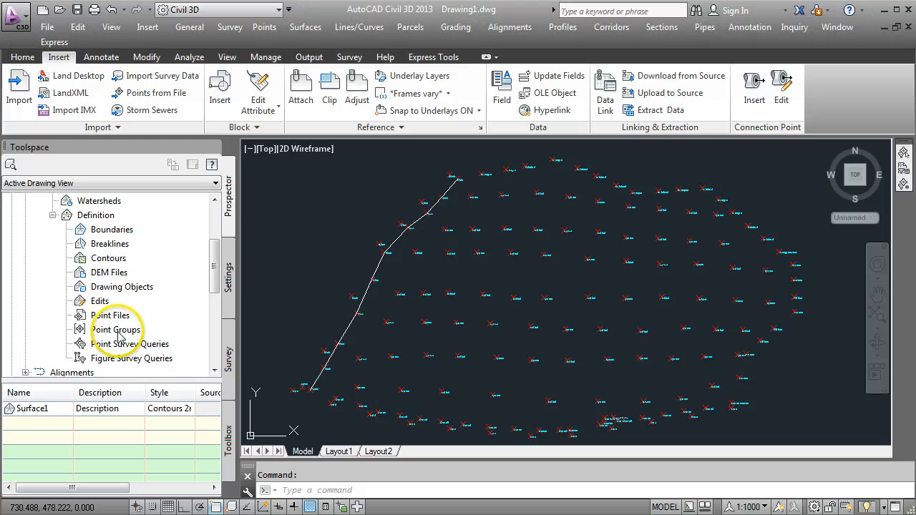
pyautogui.doubleClick(115, 315)
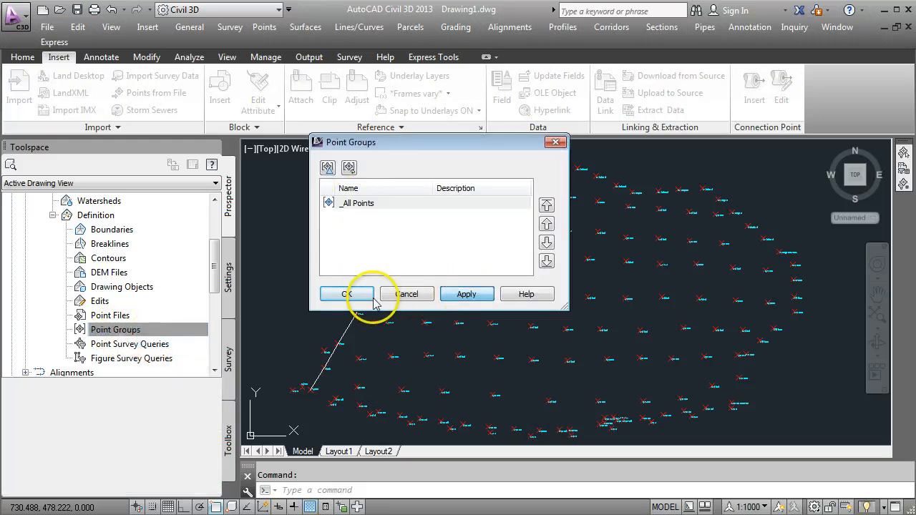
pyautogui.click(346, 293)
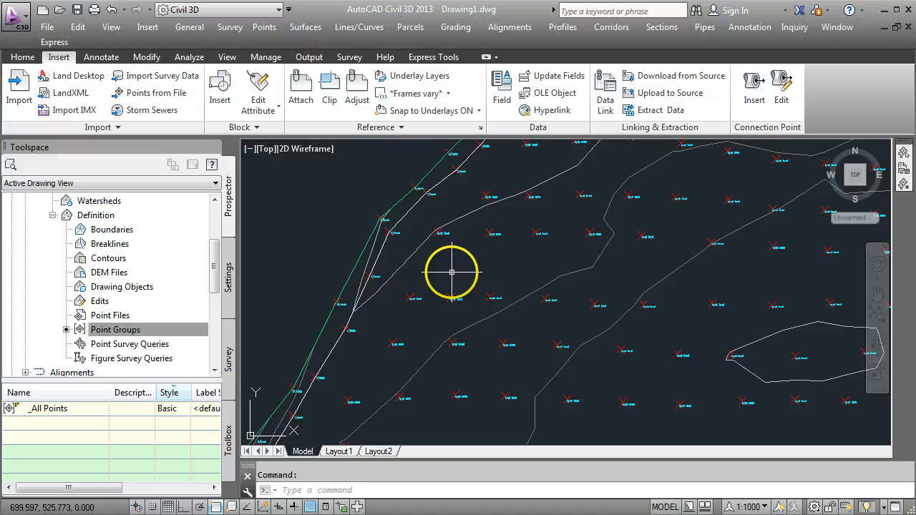
pyautogui.moveTo(415, 265)
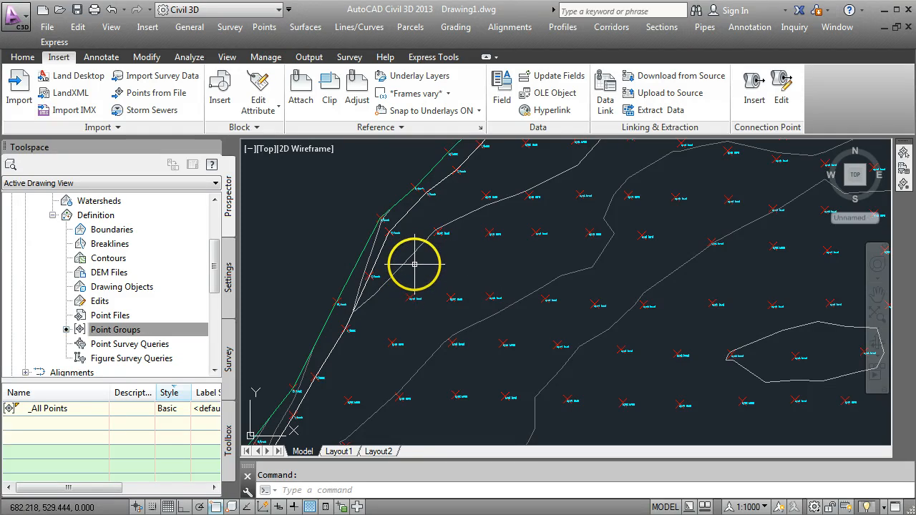
pyautogui.moveTo(409, 260)
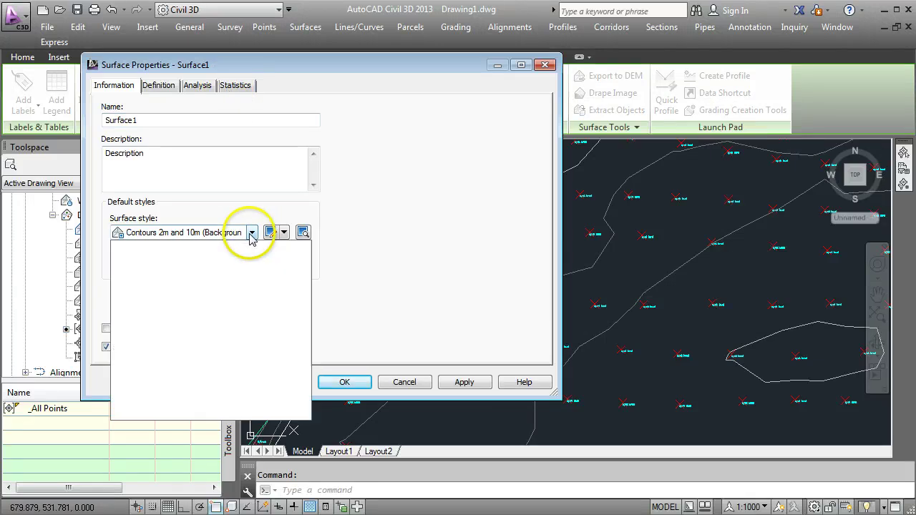
# Step: Set Surface1's surface style to Contours and Triangles to display its triangulation
pyautogui.click(252, 232)
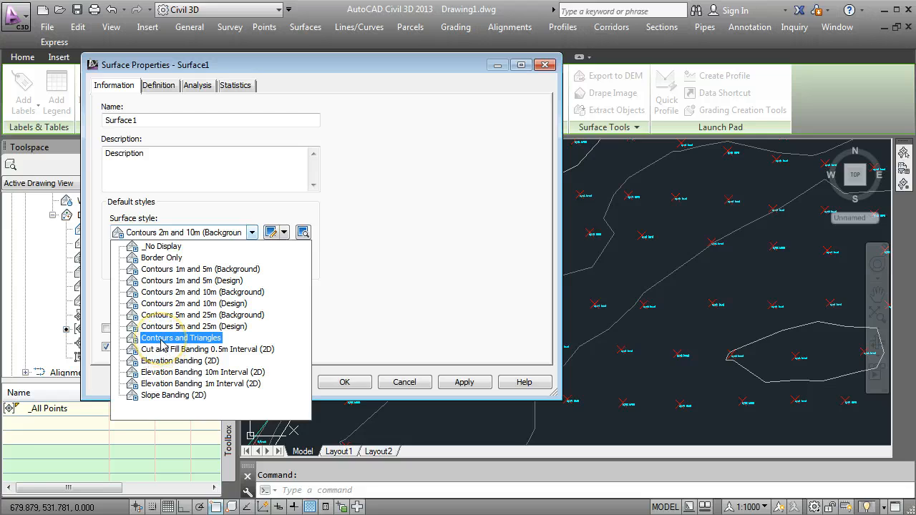
pyautogui.click(181, 338)
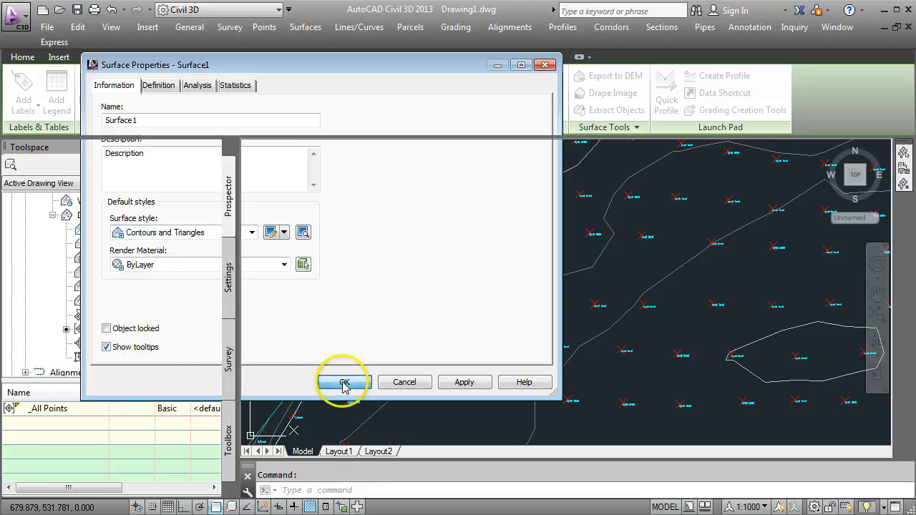
pyautogui.click(344, 381)
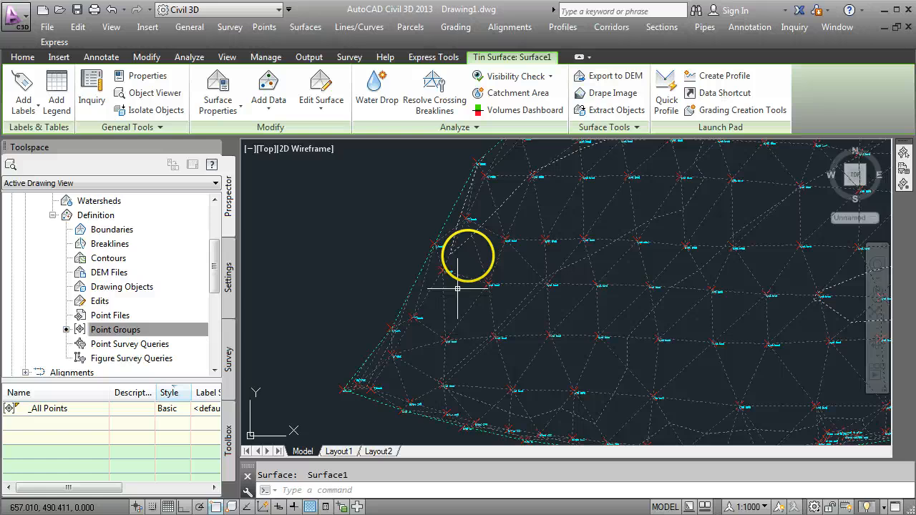
pyautogui.click(59, 57)
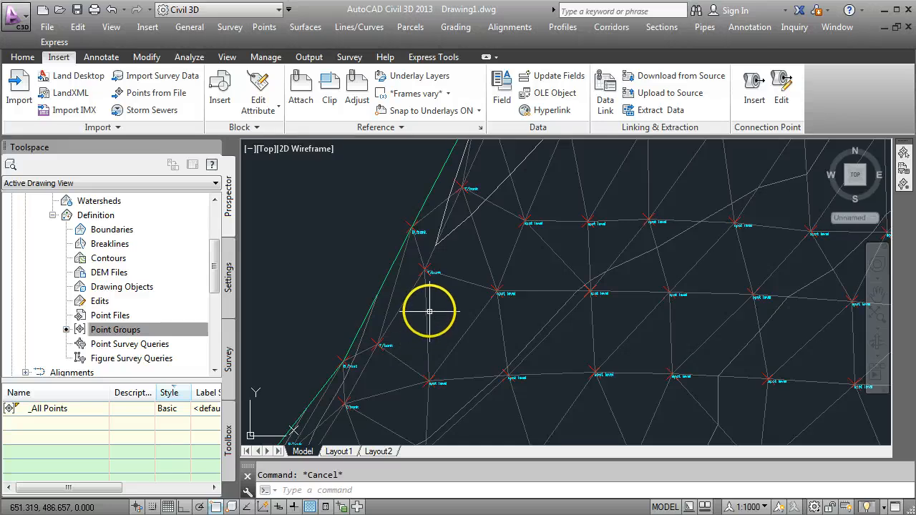
# Step: Add the top-of-bank polyline to Surface1 as a breakline named tbank
pyautogui.click(430, 312)
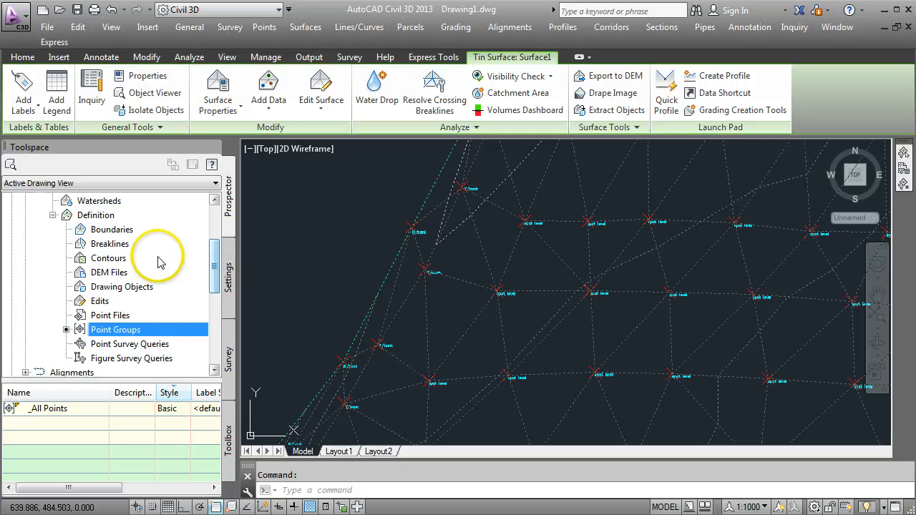
pyautogui.click(109, 244)
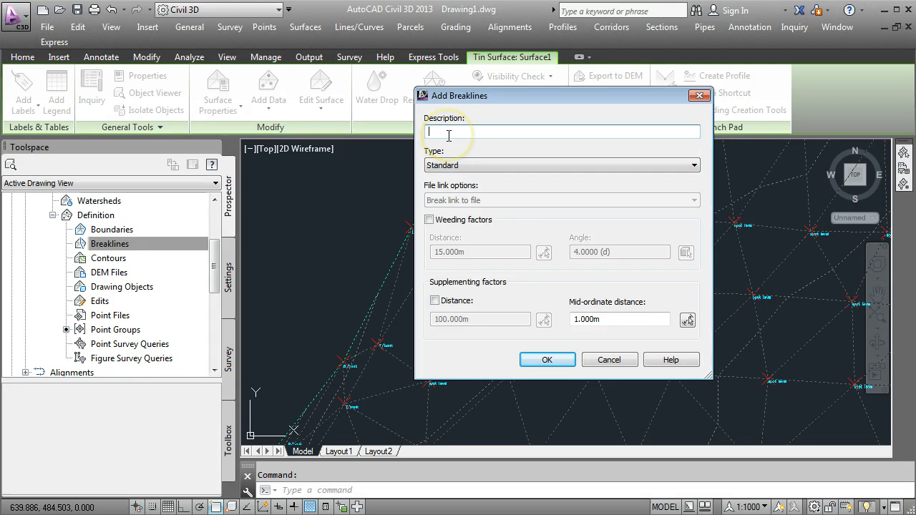
pyautogui.write('tbal')
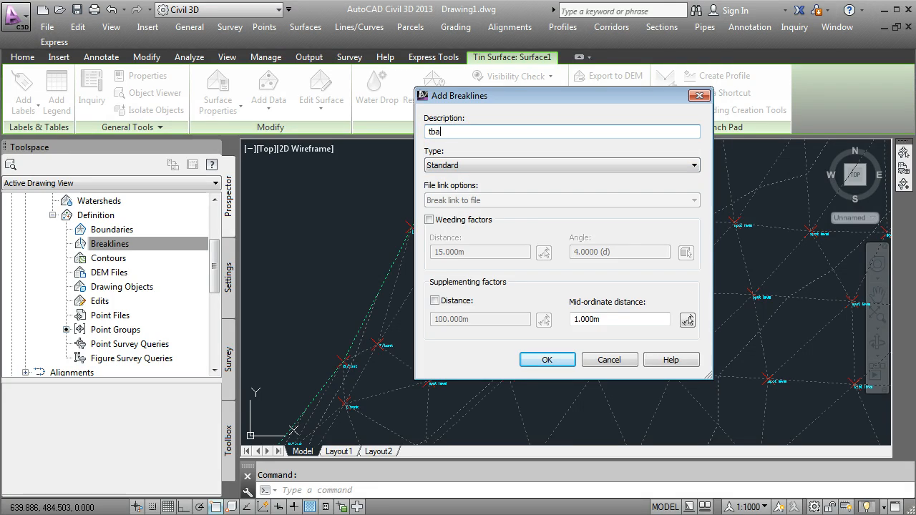
pyautogui.click(692, 165)
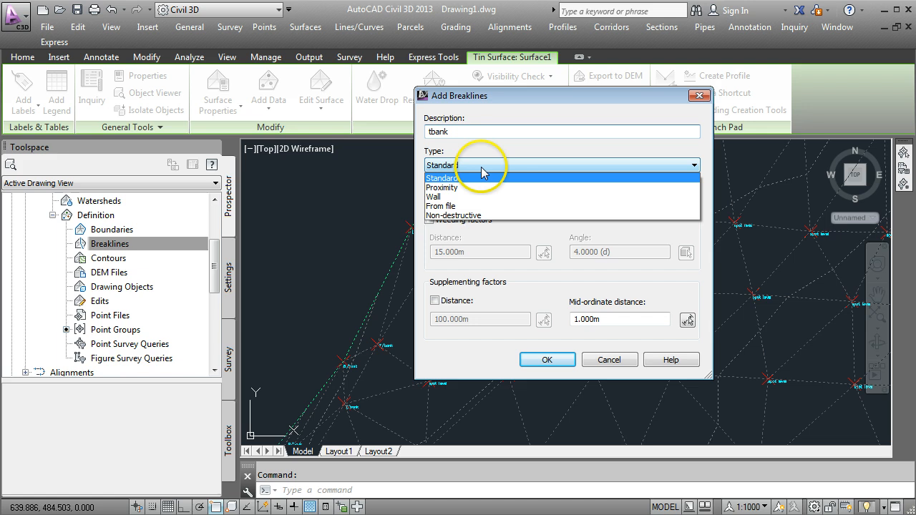
pyautogui.click(444, 188)
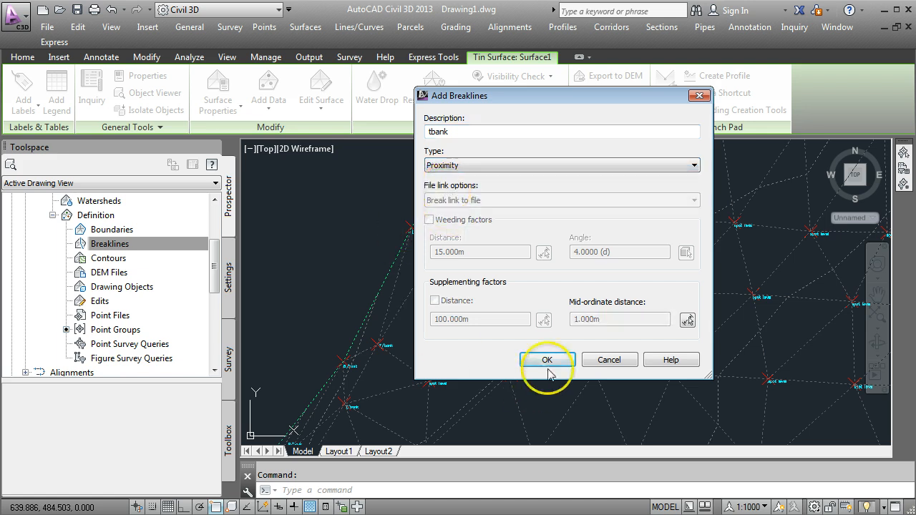
pyautogui.click(547, 359)
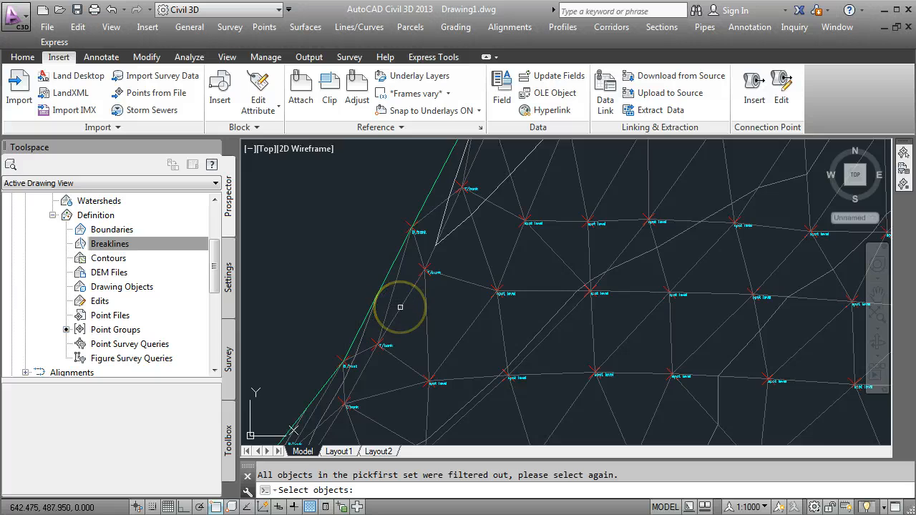
pyautogui.click(398, 303)
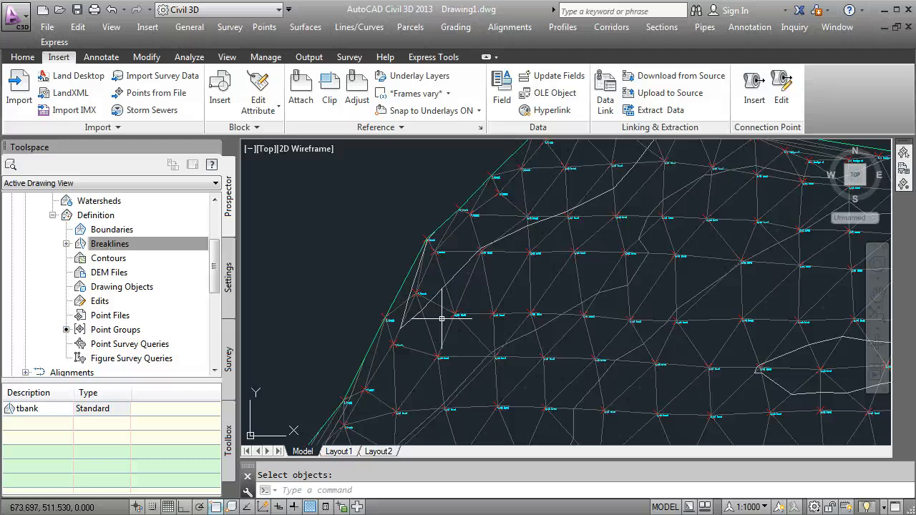
pyautogui.click(110, 244)
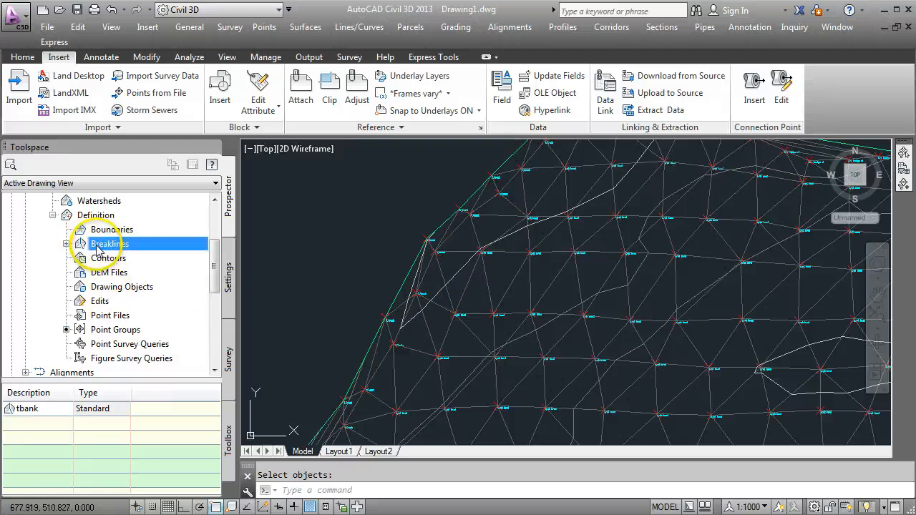
pyautogui.rightClick(109, 244)
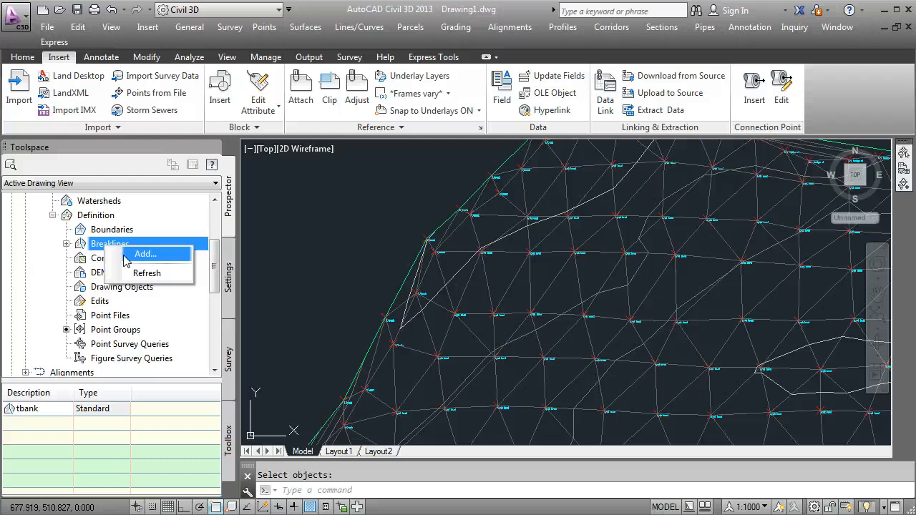
pyautogui.moveTo(249, 278)
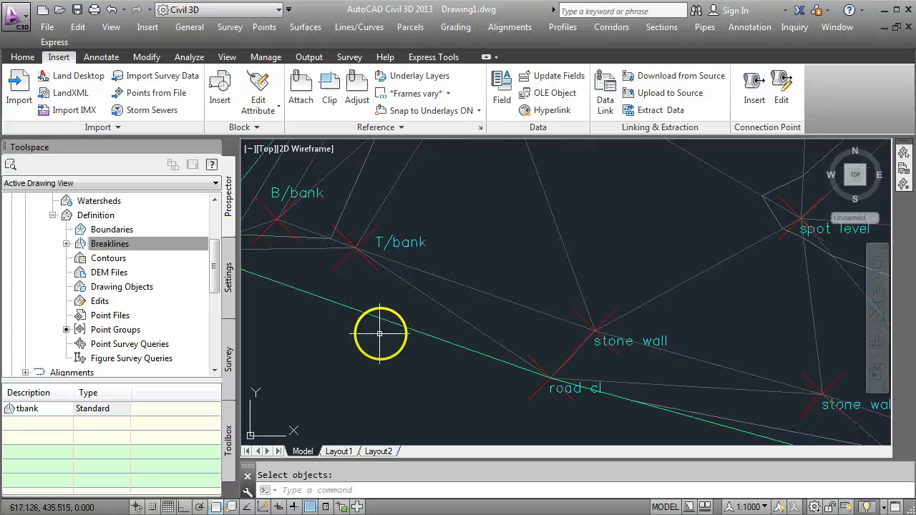
pyautogui.moveTo(470, 336)
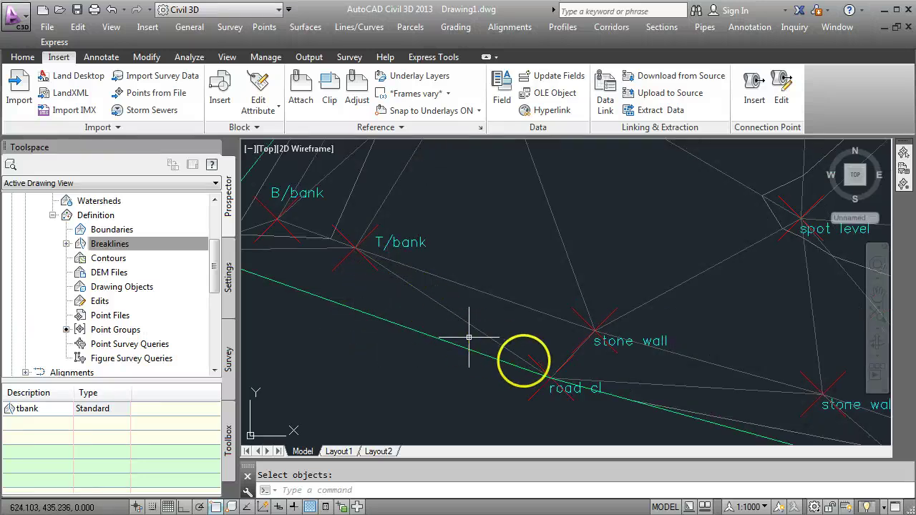
pyautogui.moveTo(608, 384)
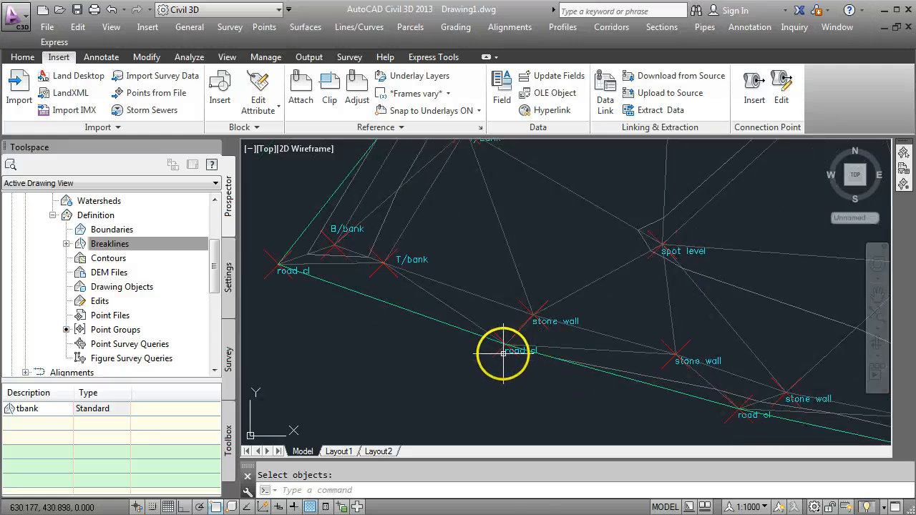
pyautogui.moveTo(513, 348)
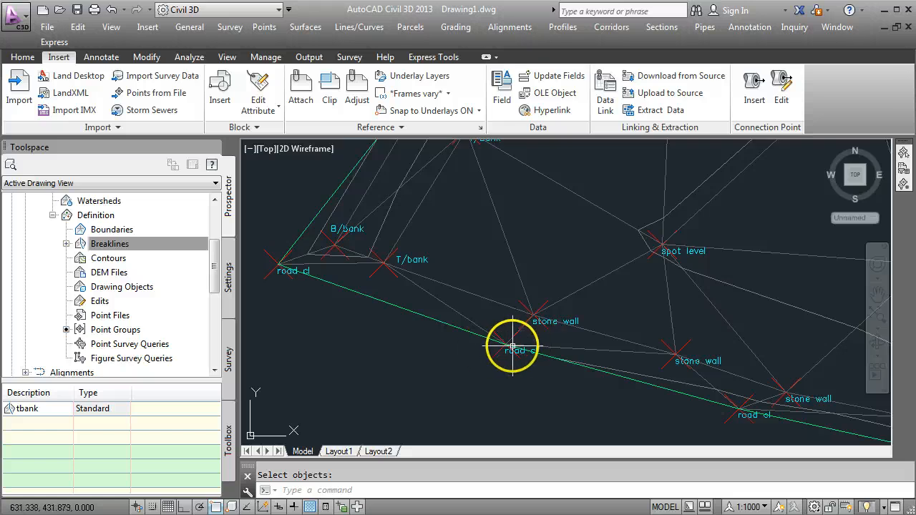
pyautogui.moveTo(476, 344)
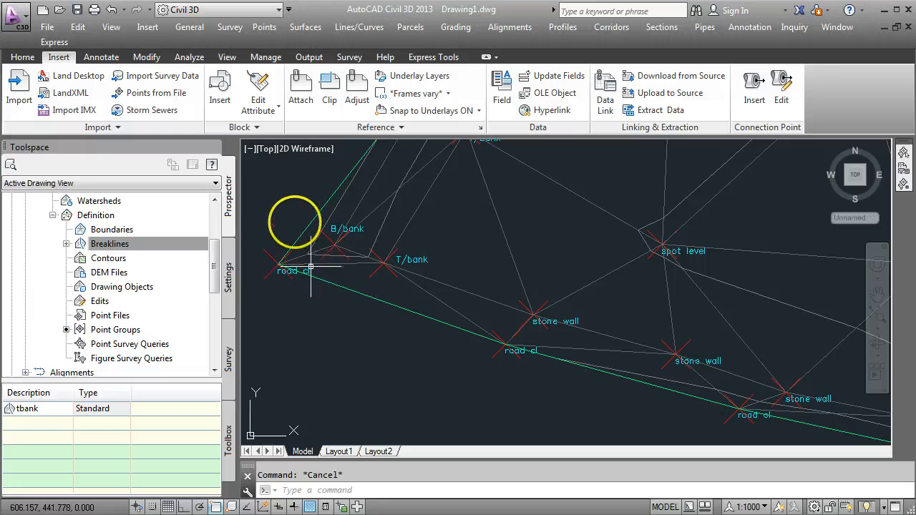
pyautogui.moveTo(408, 215)
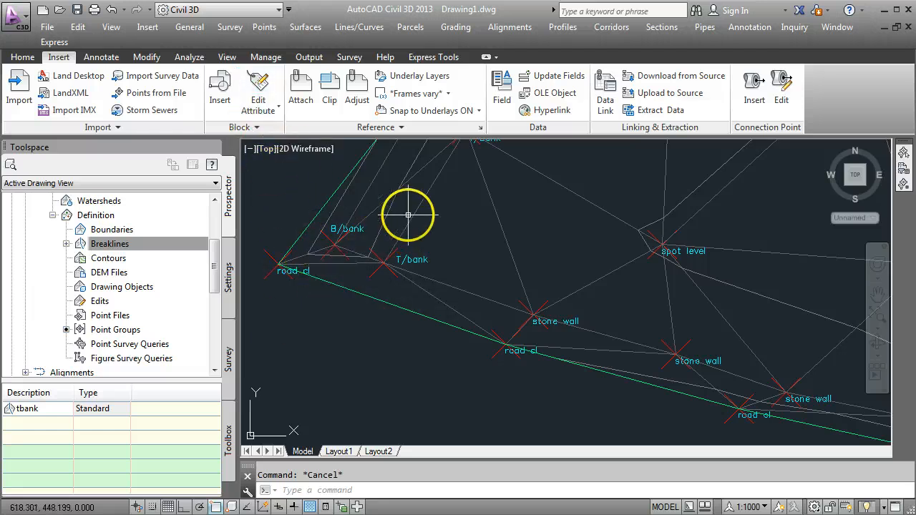
pyautogui.moveTo(456, 286)
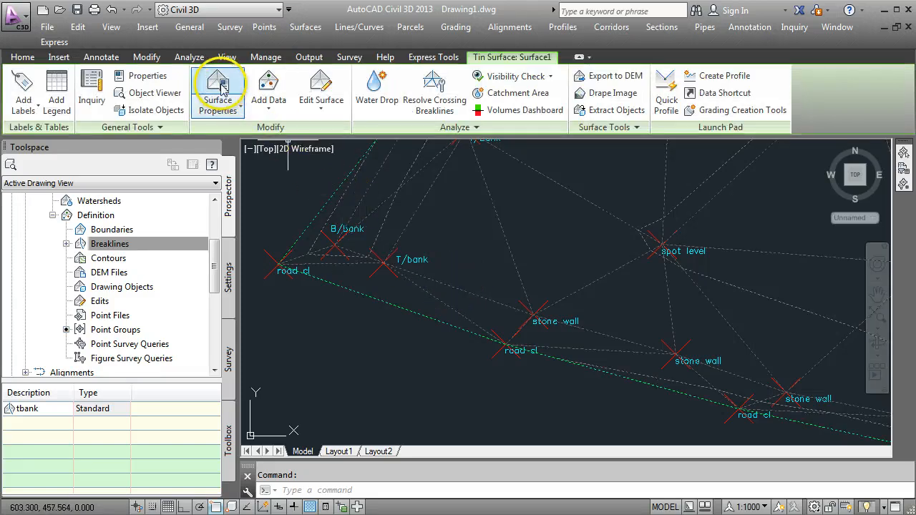
# Step: Edit Surface1's Contours and Triangles style to turn on point markers and apply it
pyautogui.click(218, 86)
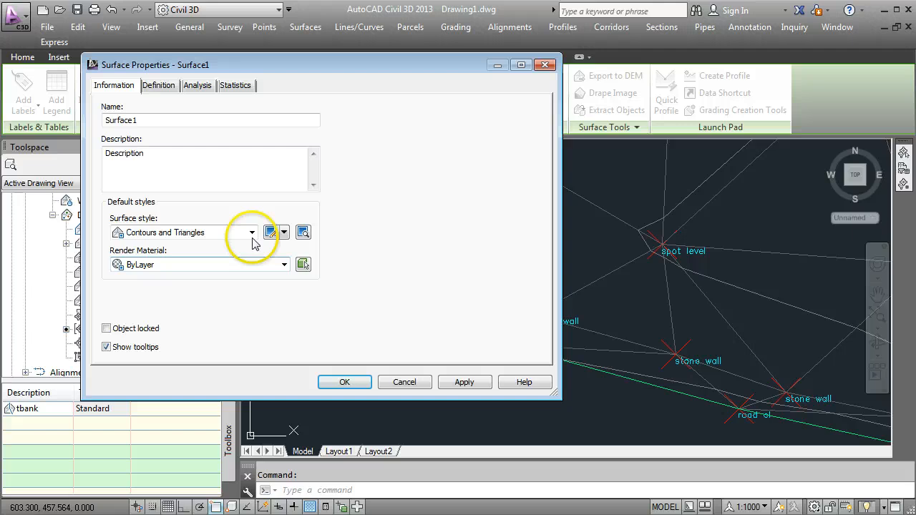
pyautogui.click(252, 232)
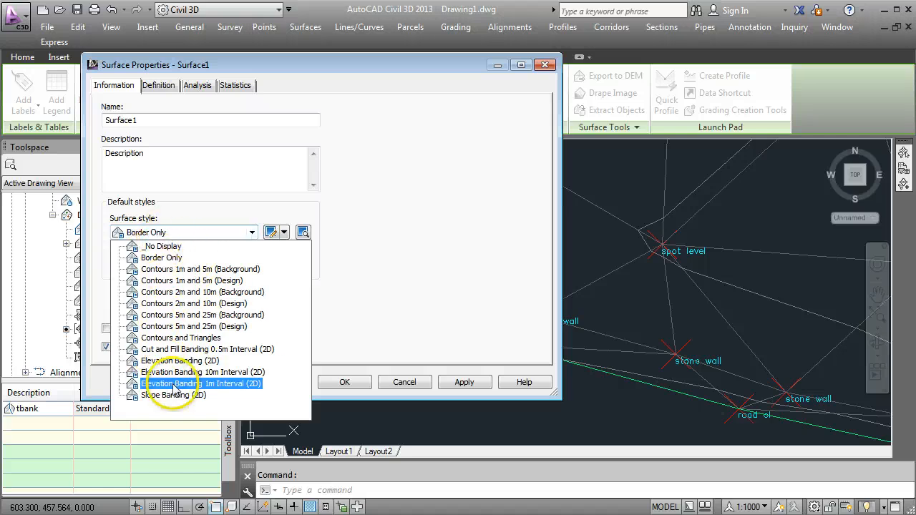
pyautogui.click(181, 338)
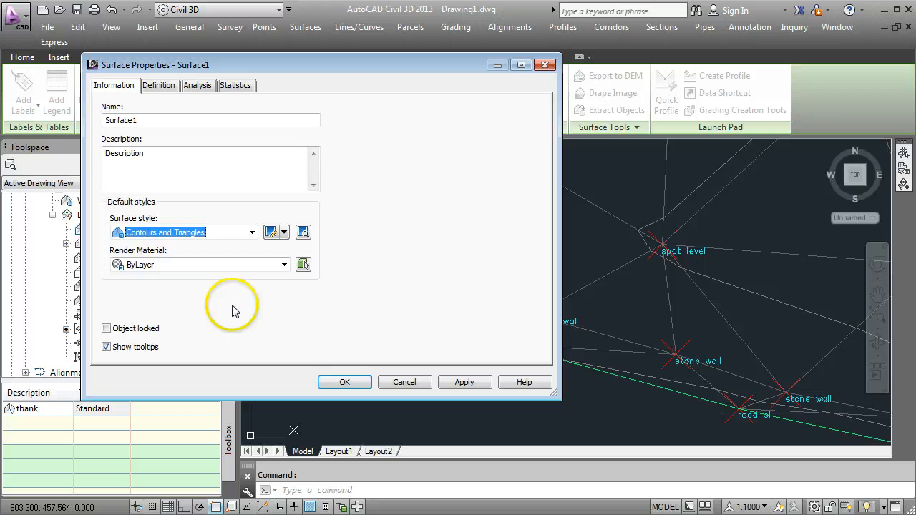
pyautogui.moveTo(272, 235)
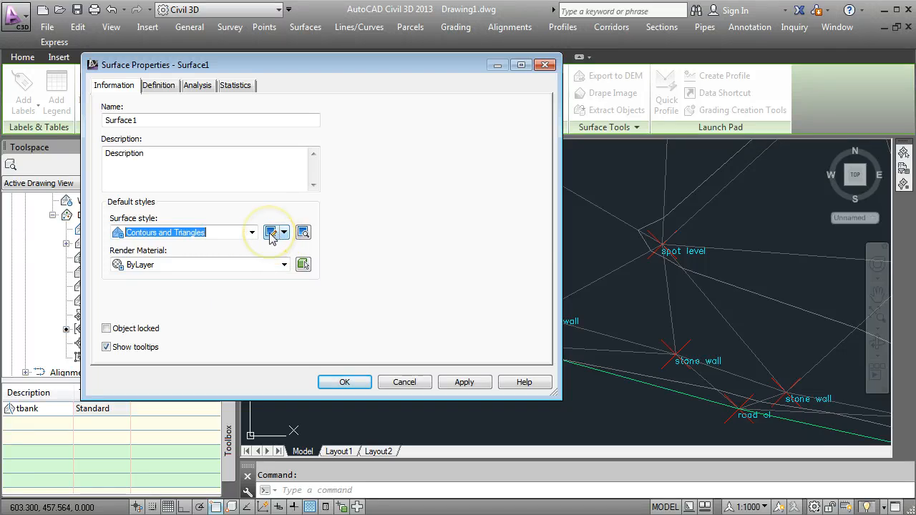
pyautogui.click(276, 232)
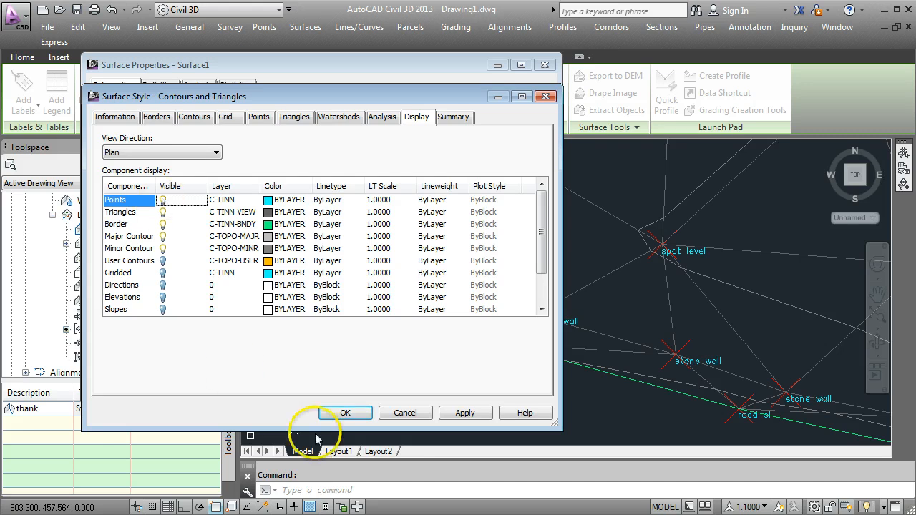
pyautogui.click(344, 412)
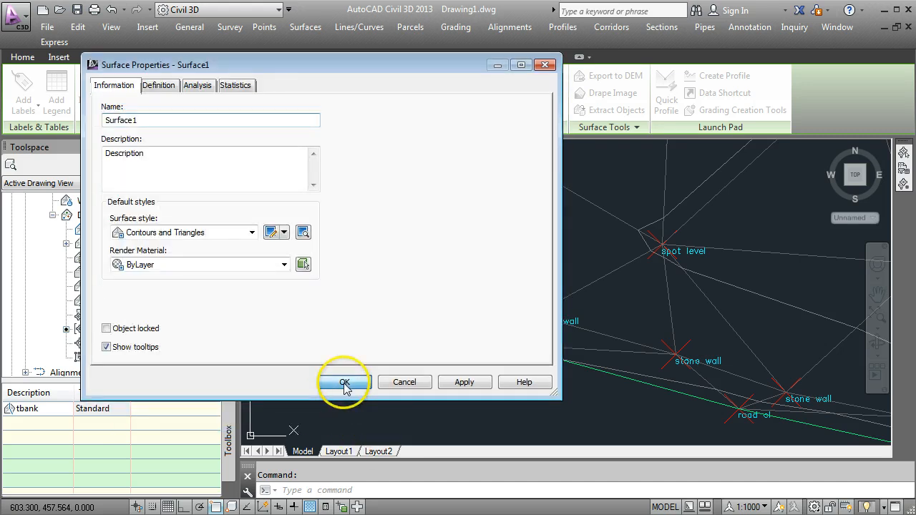
pyautogui.click(343, 381)
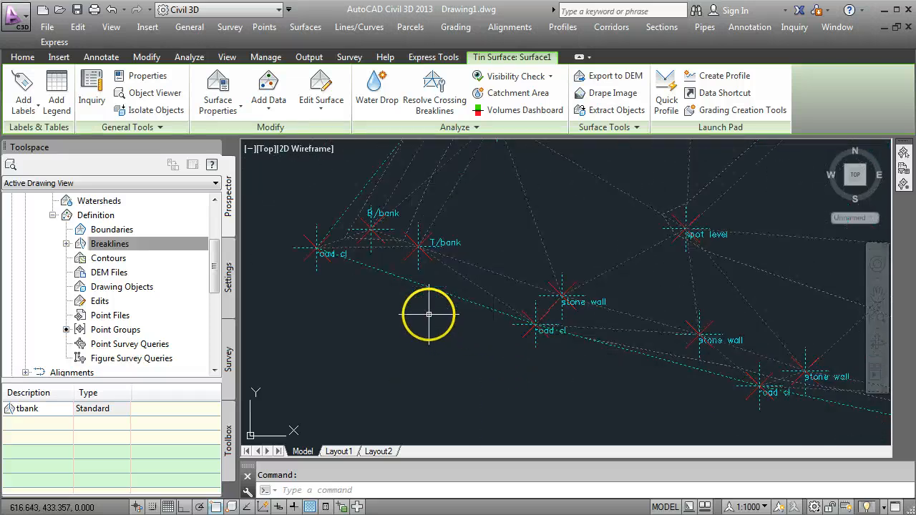
# Step: Delete the road centreline points from Surface1 using Edit Surface > Delete Point
pyautogui.click(59, 57)
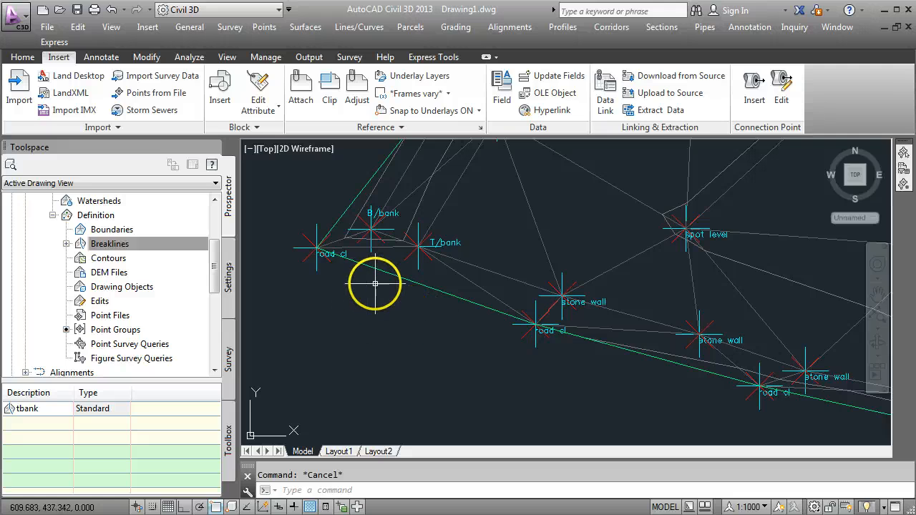
pyautogui.moveTo(398, 278)
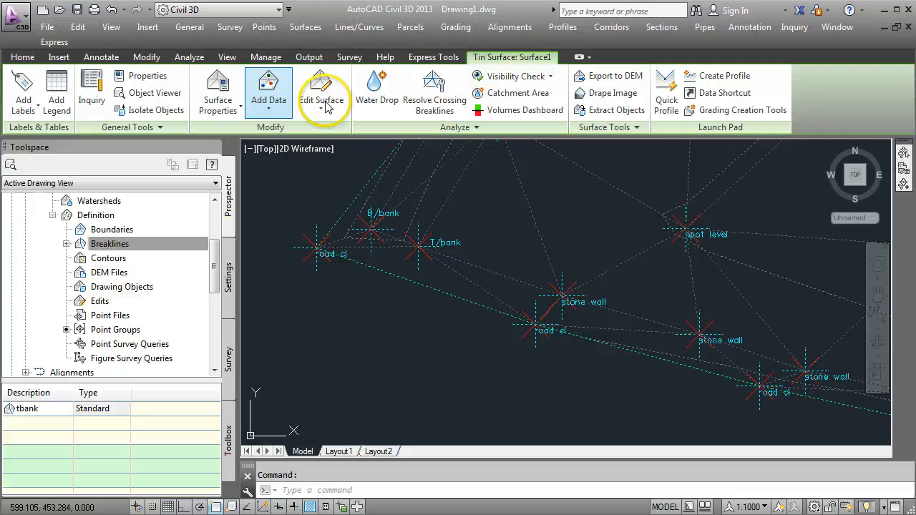
pyautogui.click(322, 89)
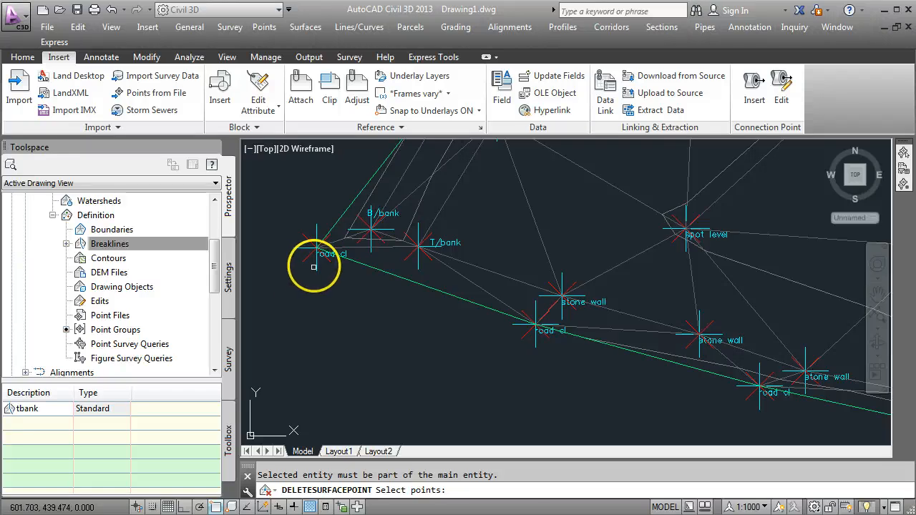
pyautogui.moveTo(317, 263)
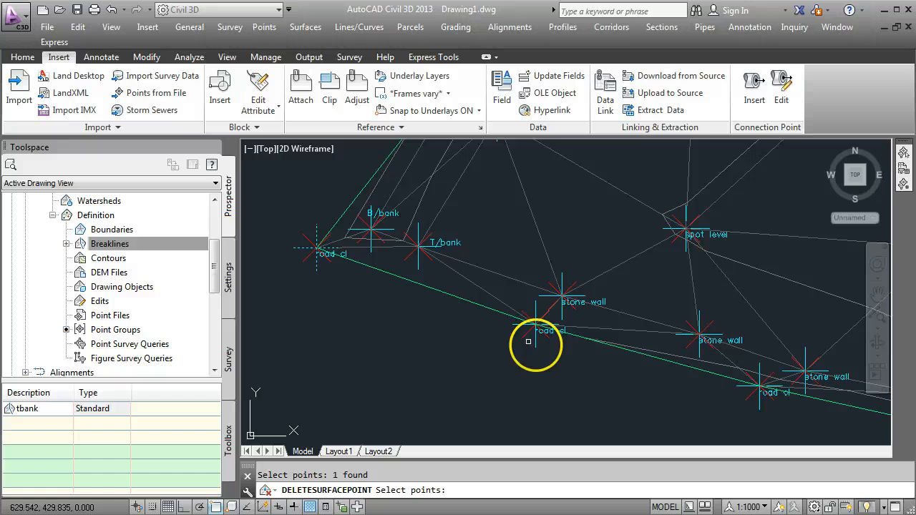
pyautogui.click(529, 340)
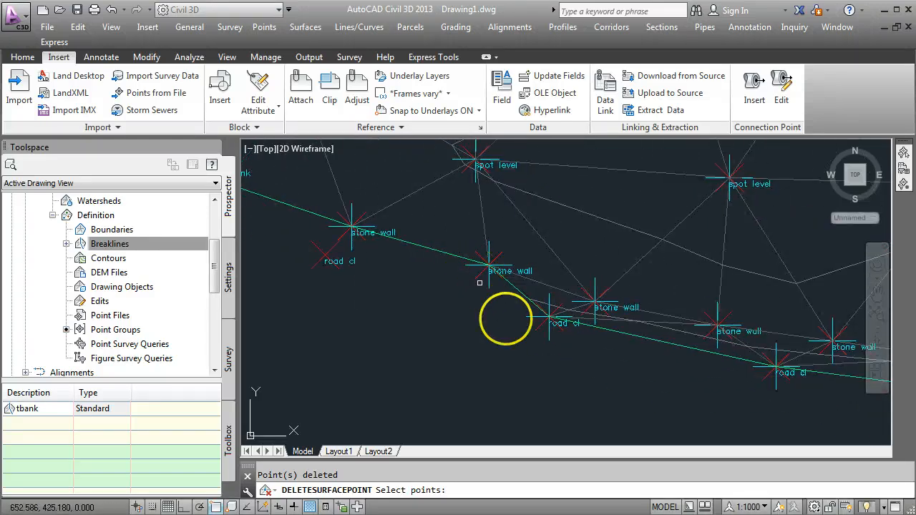
pyautogui.moveTo(564, 322)
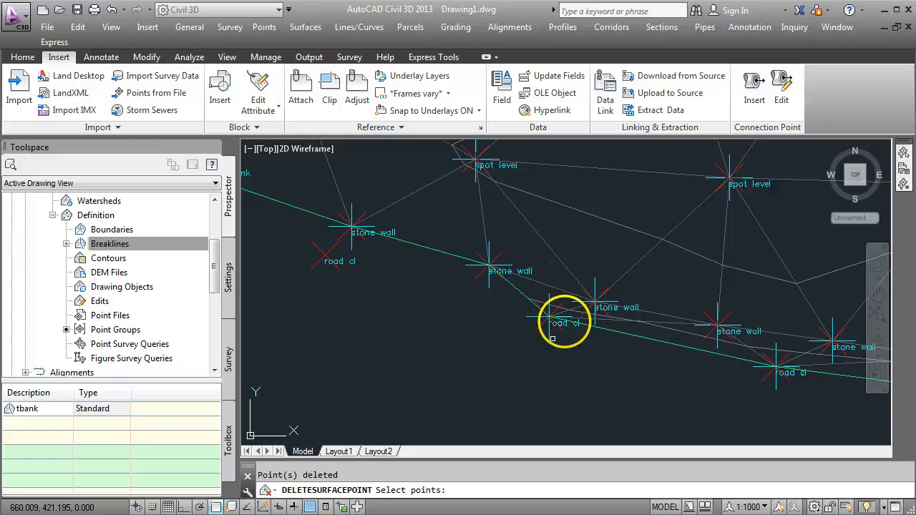
pyautogui.click(564, 324)
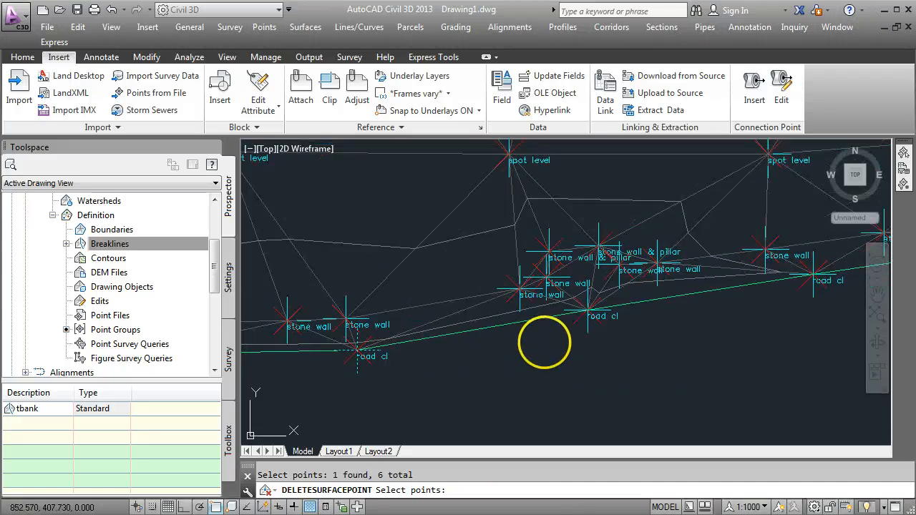
pyautogui.click(587, 326)
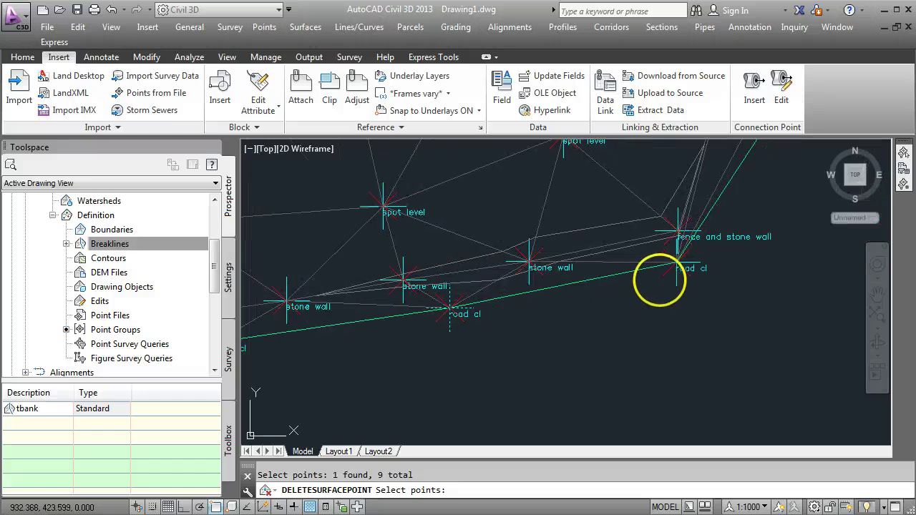
pyautogui.click(643, 302)
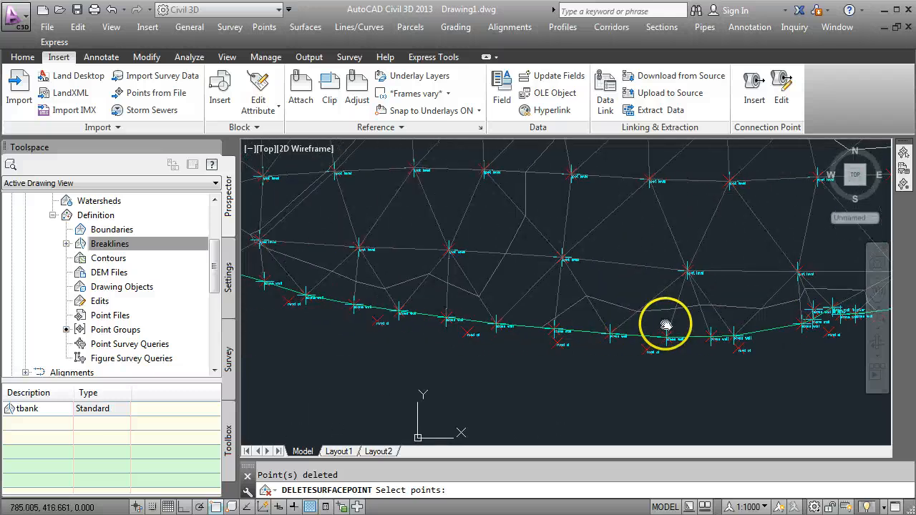
pyautogui.scroll(3)
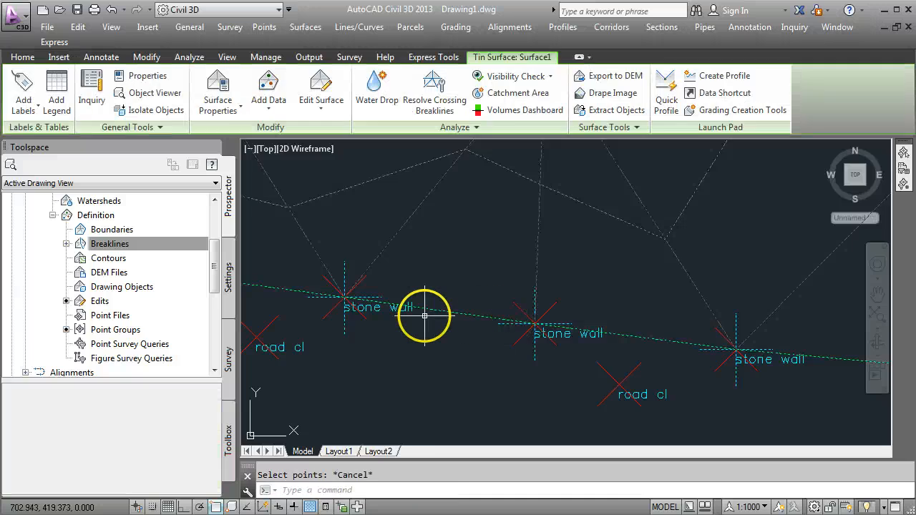
pyautogui.click(59, 57)
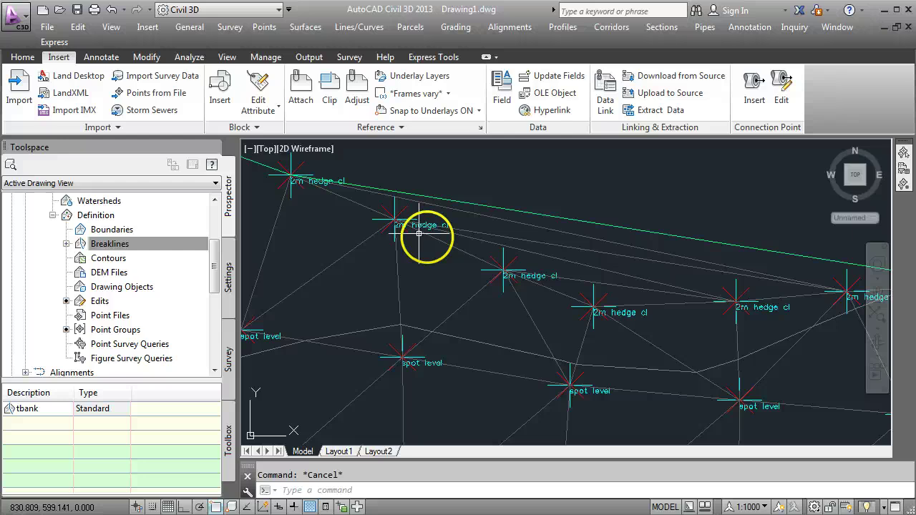
pyautogui.moveTo(515, 284)
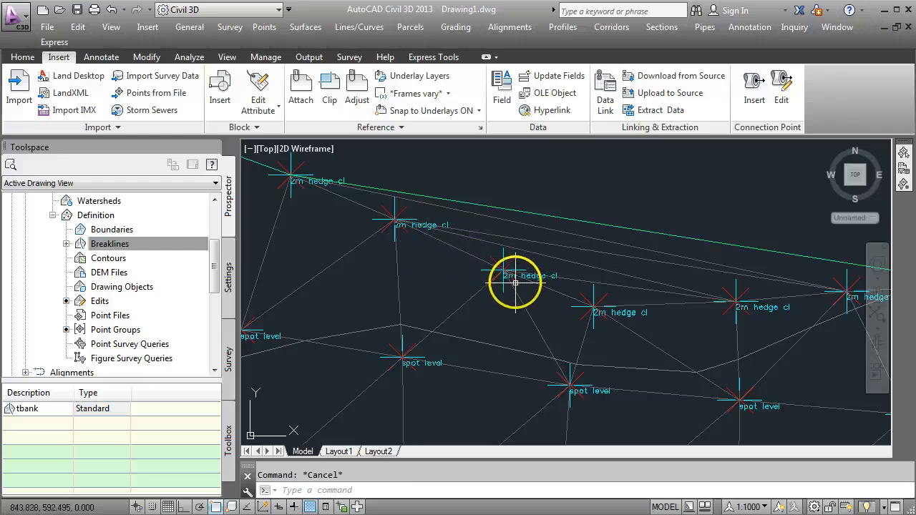
pyautogui.moveTo(584, 308)
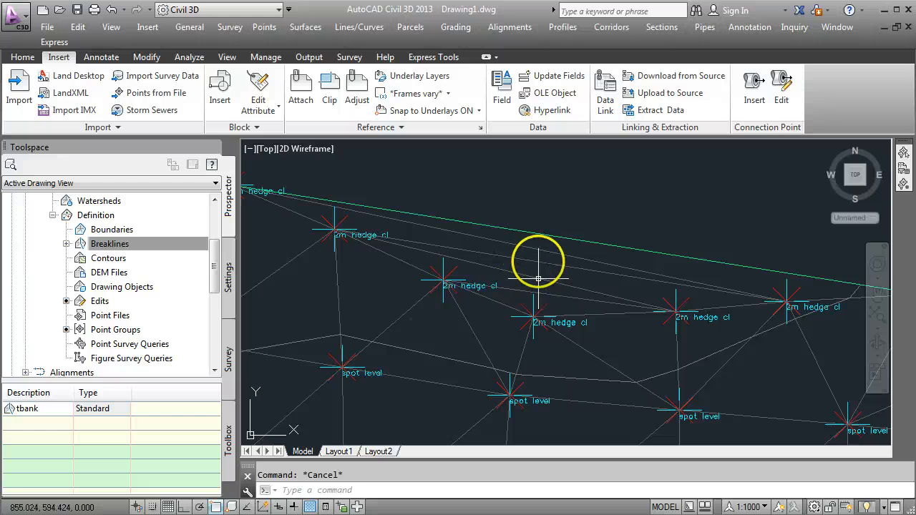
pyautogui.moveTo(530, 270)
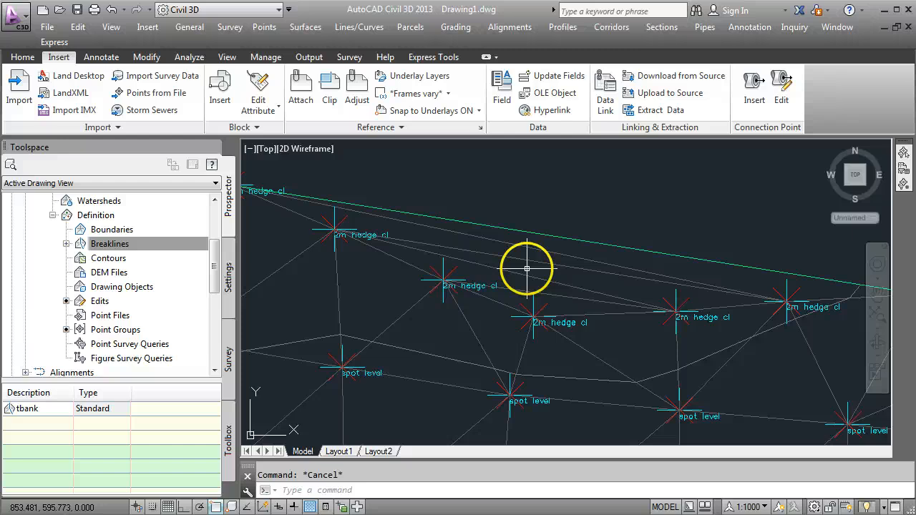
# Step: Run Delete Line from Edit Surface on Surface1 and pick a sliver outer triangle edge
pyautogui.click(476, 204)
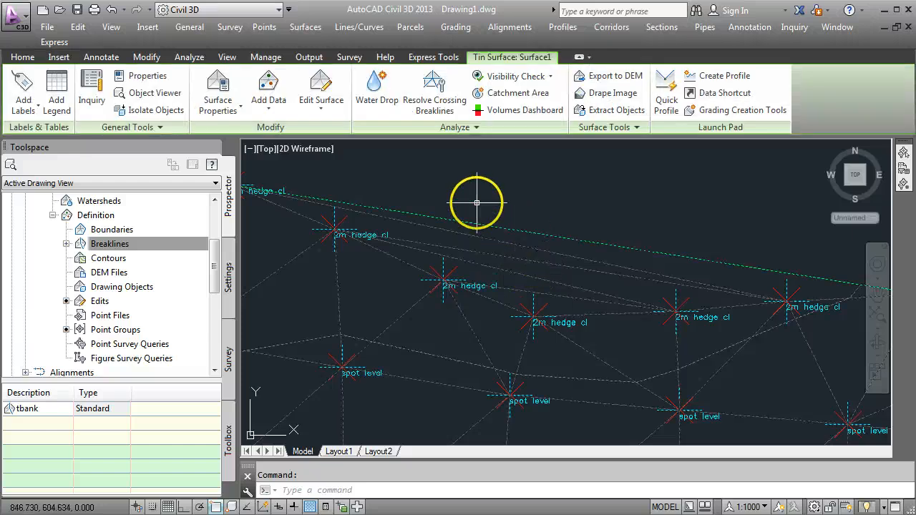
pyautogui.moveTo(321, 100)
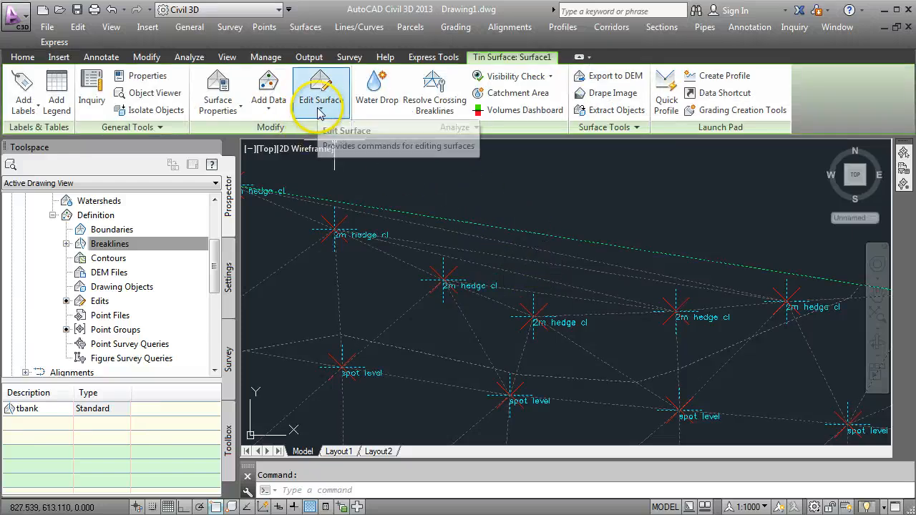
pyautogui.click(321, 89)
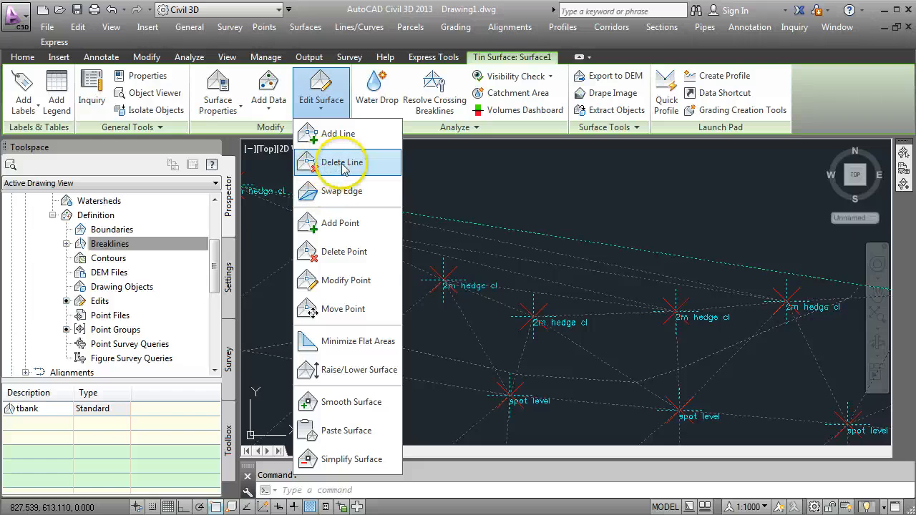
pyautogui.click(344, 163)
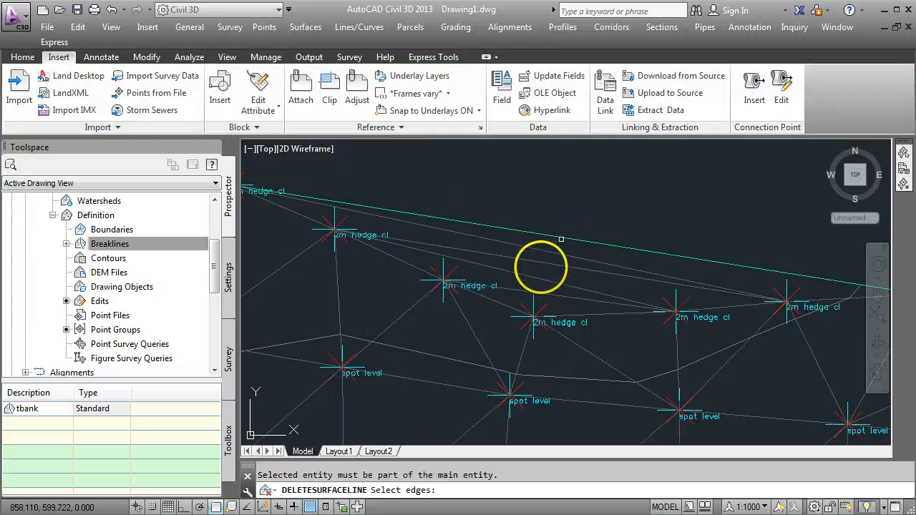
pyautogui.moveTo(528, 249)
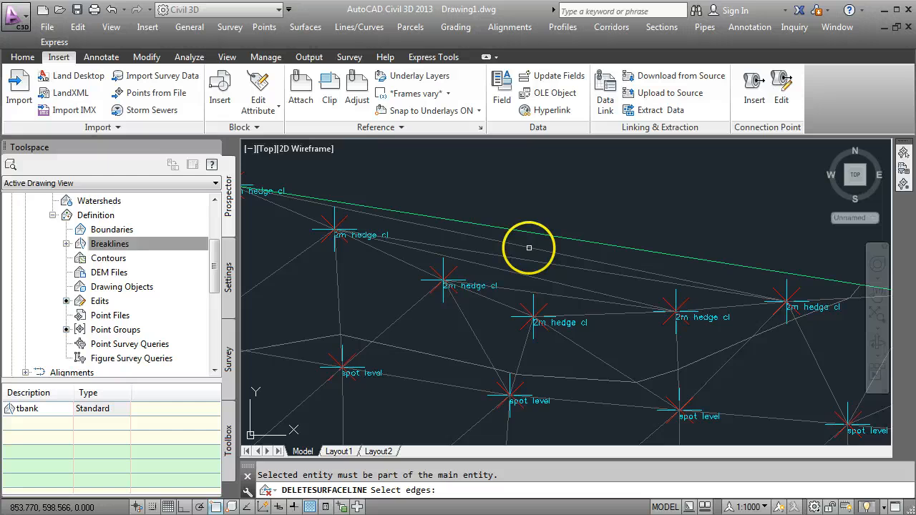
pyautogui.click(520, 290)
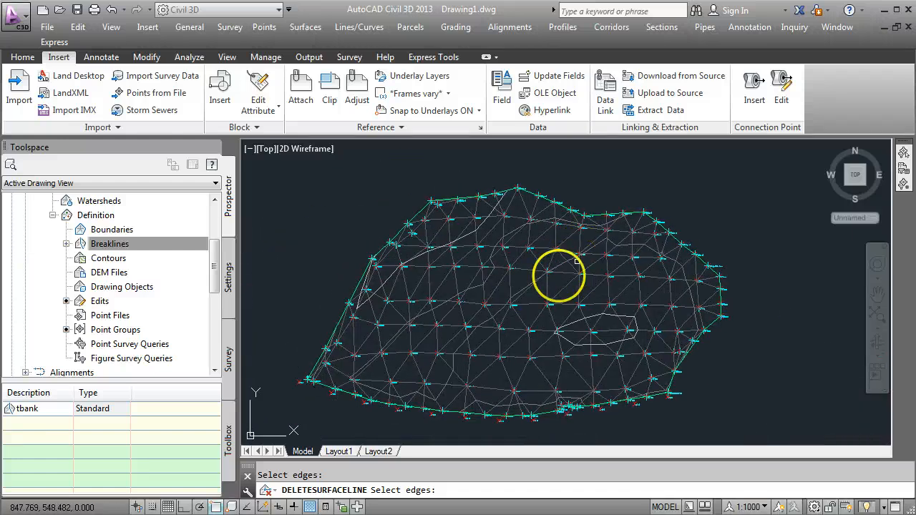
pyautogui.moveTo(395, 332)
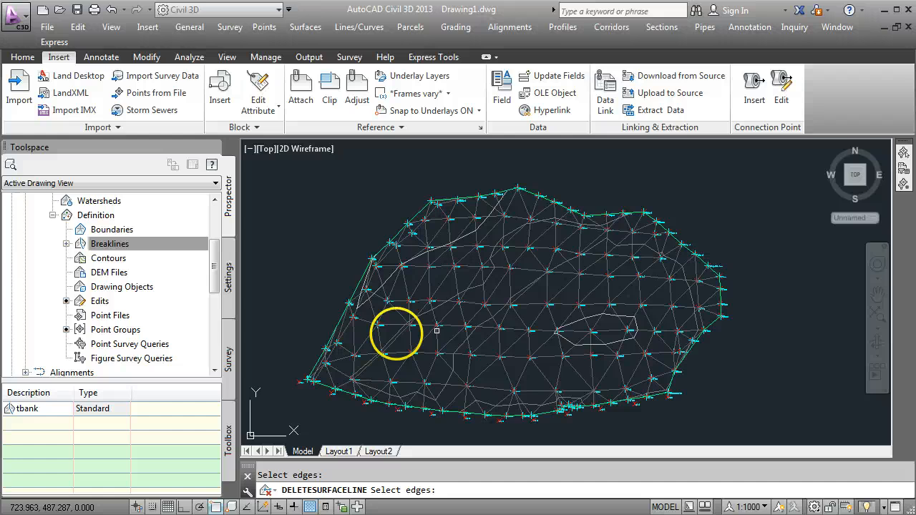
# Step: Delete the remaining outer border edges and end DELETESURFACELINE with Esc
pyautogui.scroll(3)
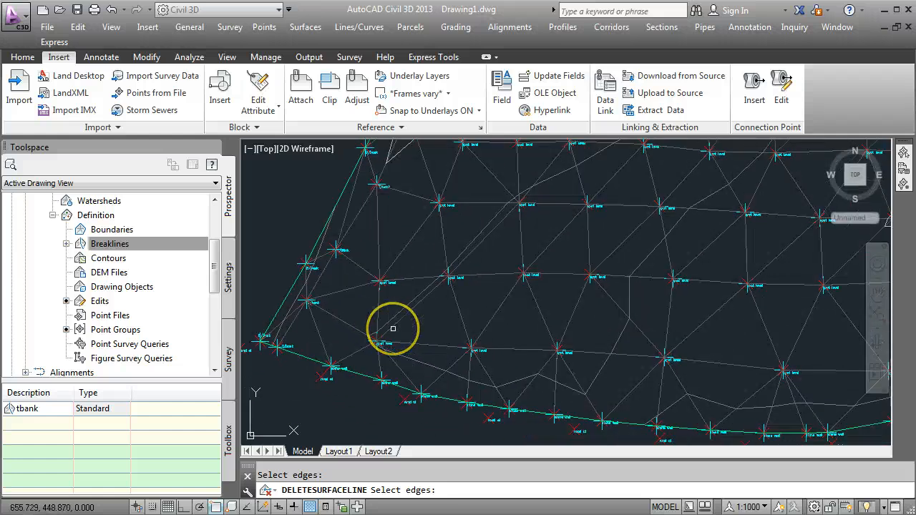
pyautogui.moveTo(486, 304)
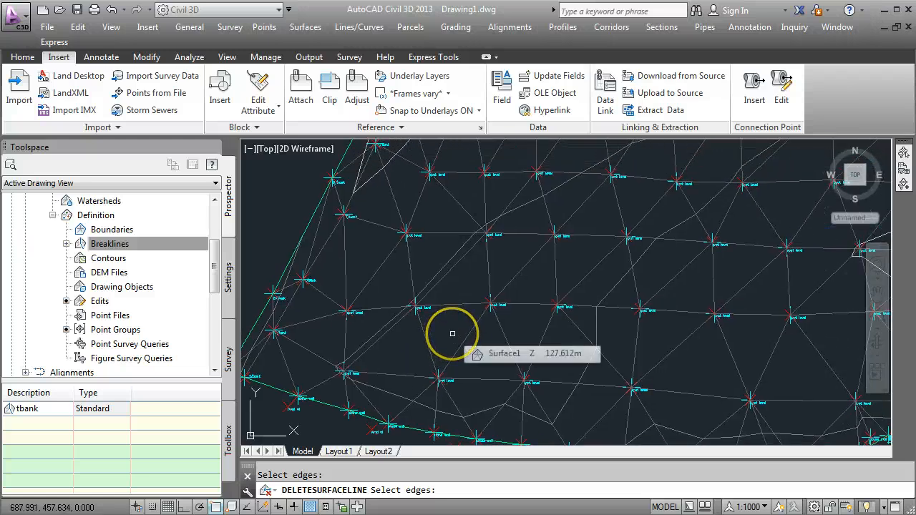
pyautogui.press('Escape')
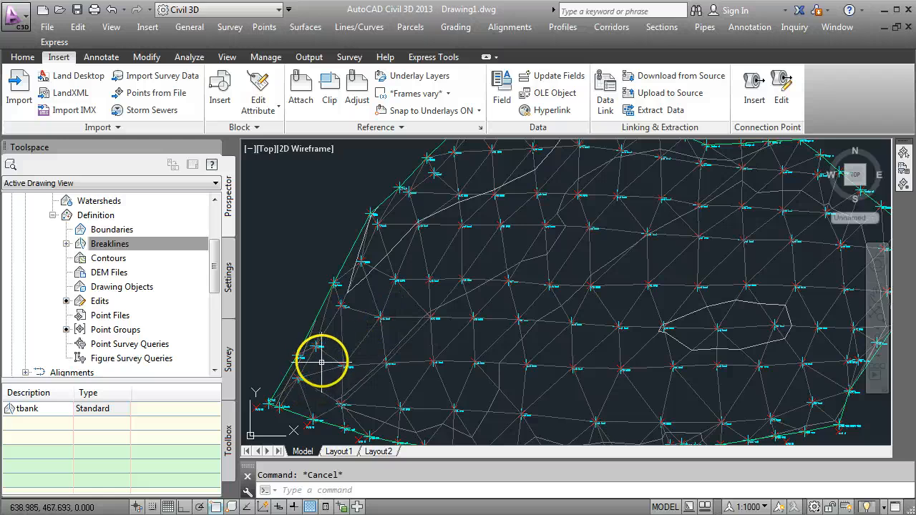
pyautogui.moveTo(404, 215)
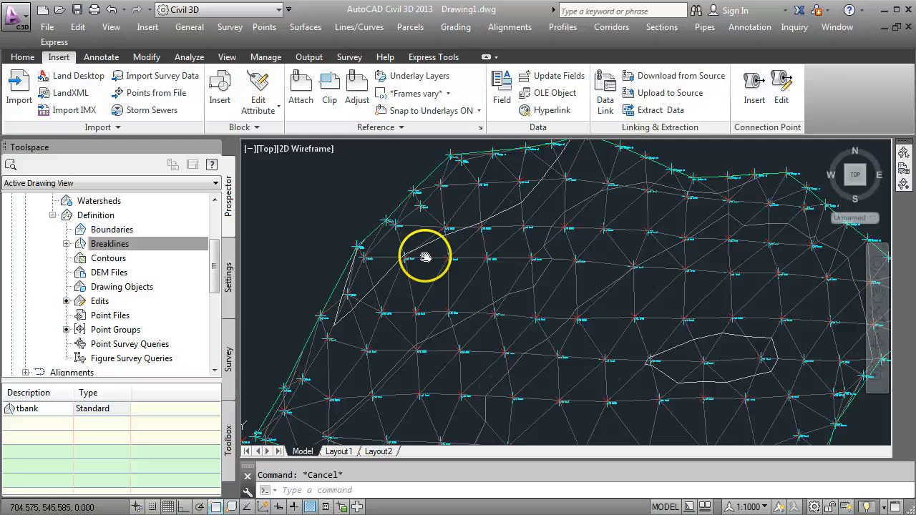
pyautogui.moveTo(386, 252)
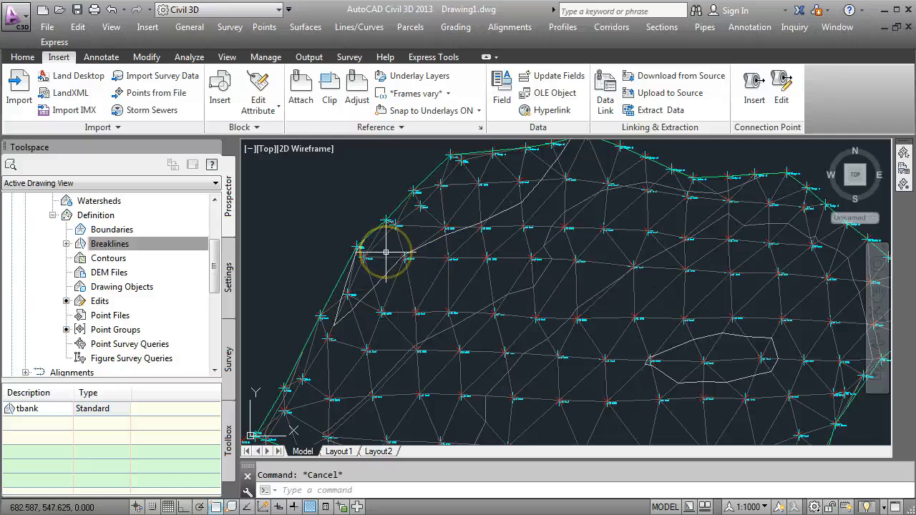
pyautogui.moveTo(387, 252)
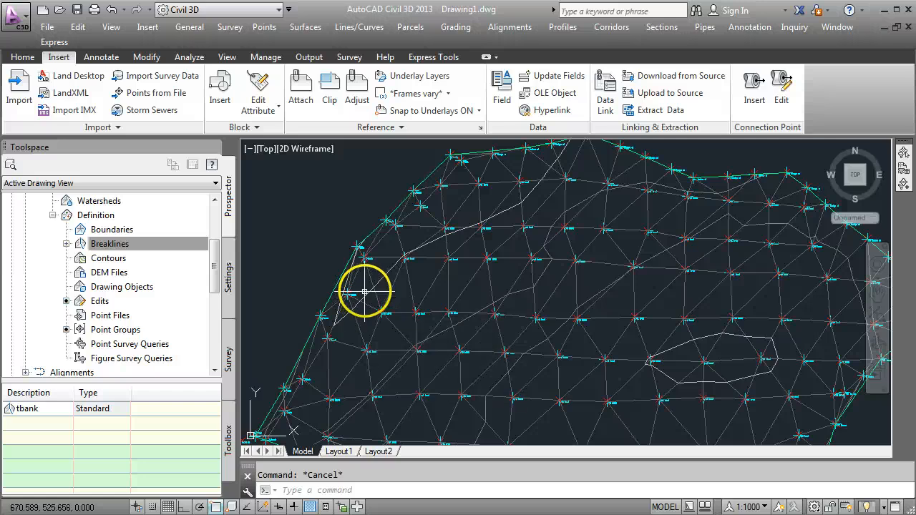
pyautogui.moveTo(399, 241)
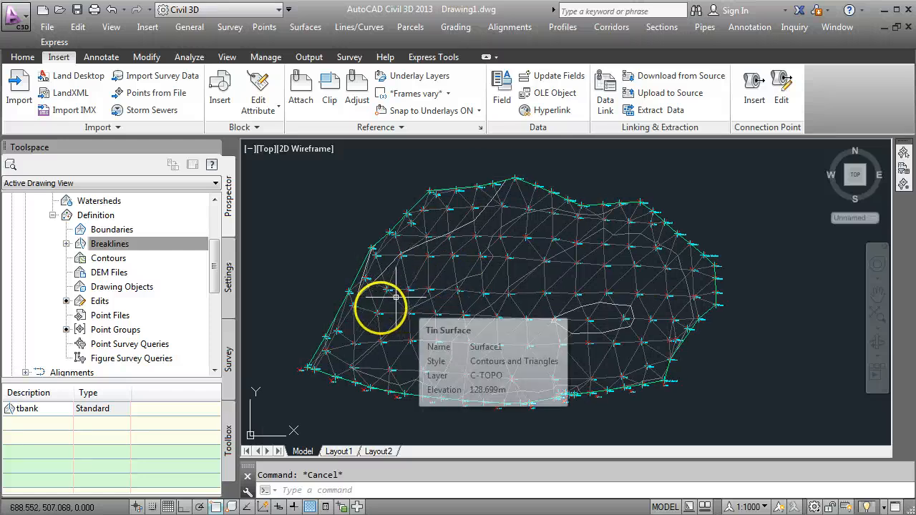
pyautogui.moveTo(438, 269)
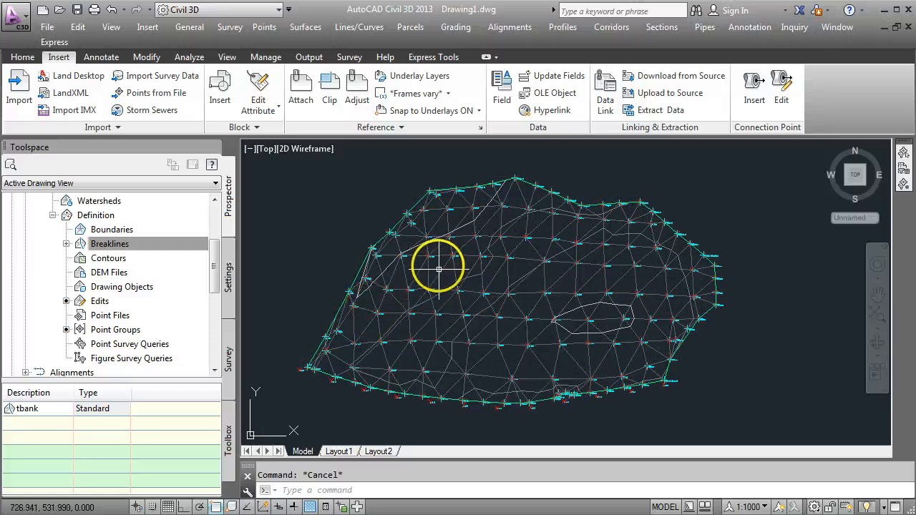
# Step: Set Surface1's style to Contours 1m and 5m (Design) in Surface Properties
pyautogui.click(439, 269)
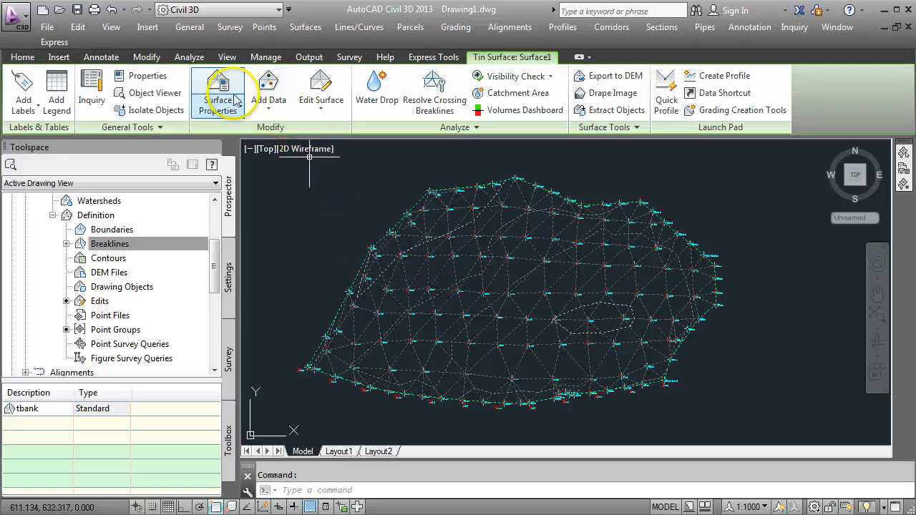
pyautogui.click(218, 91)
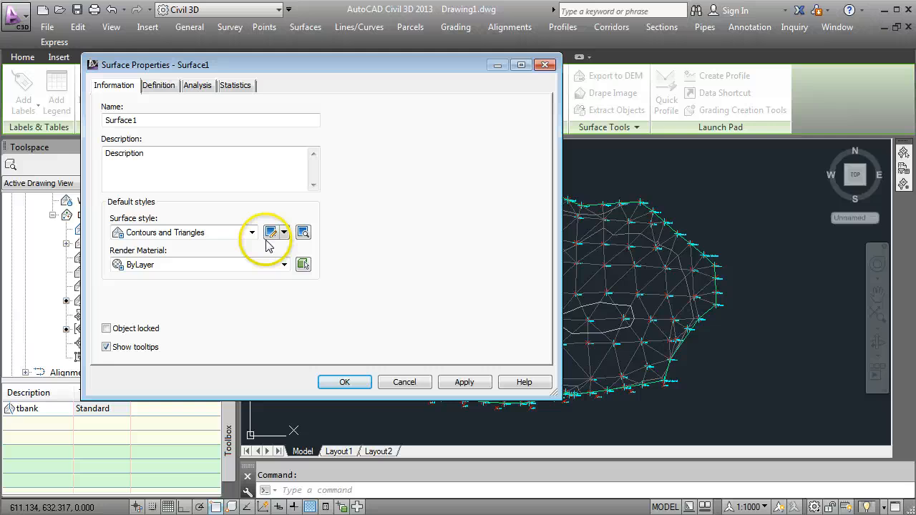
pyautogui.click(252, 232)
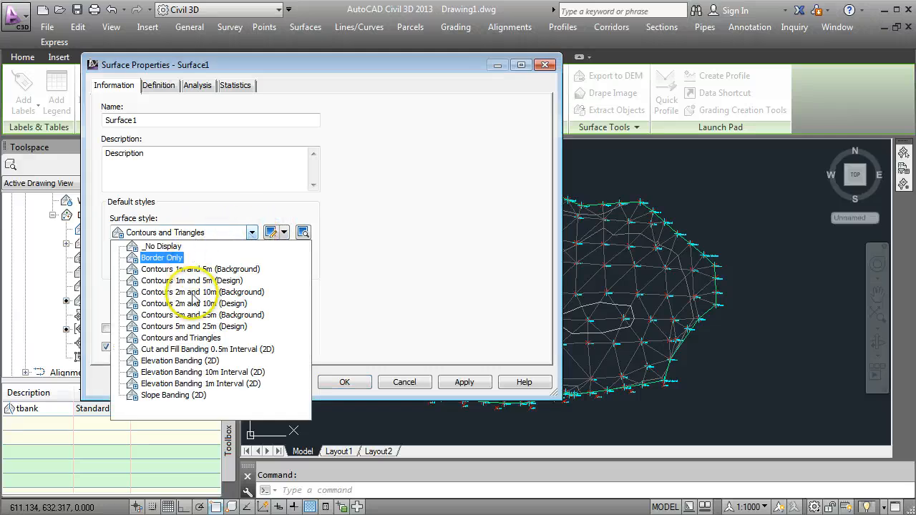
pyautogui.click(192, 280)
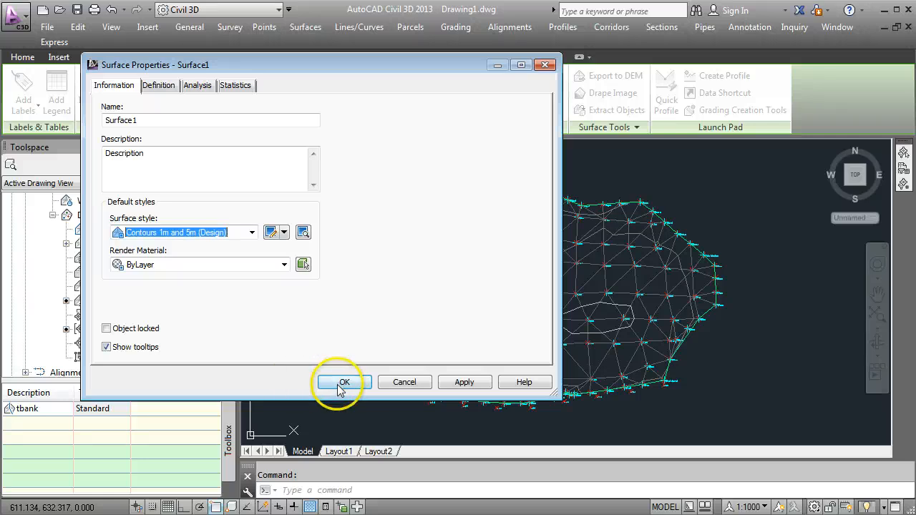
pyautogui.click(343, 381)
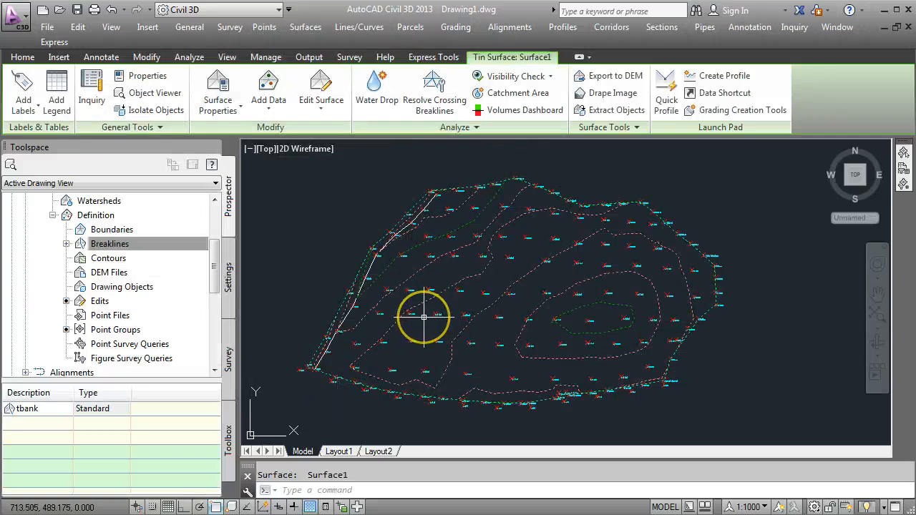